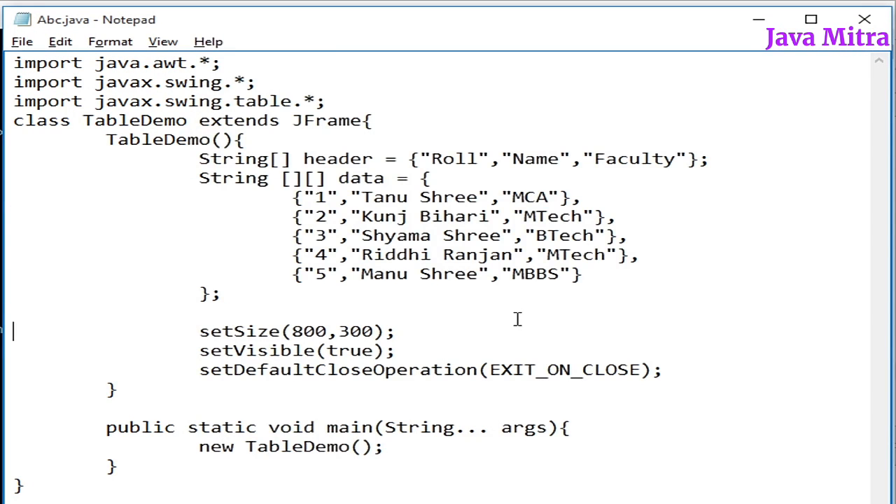
Select the area after the constructor's closing brace to make room for a new class
left_click_drag(12, 332, 664, 370)
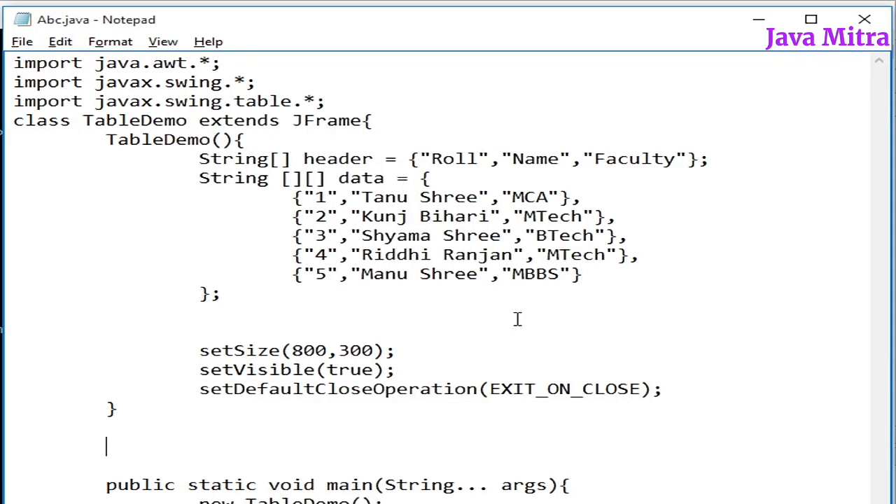
Declare 'class SortedColumnModel extends DefaultTableColumnModel{'
type("class")
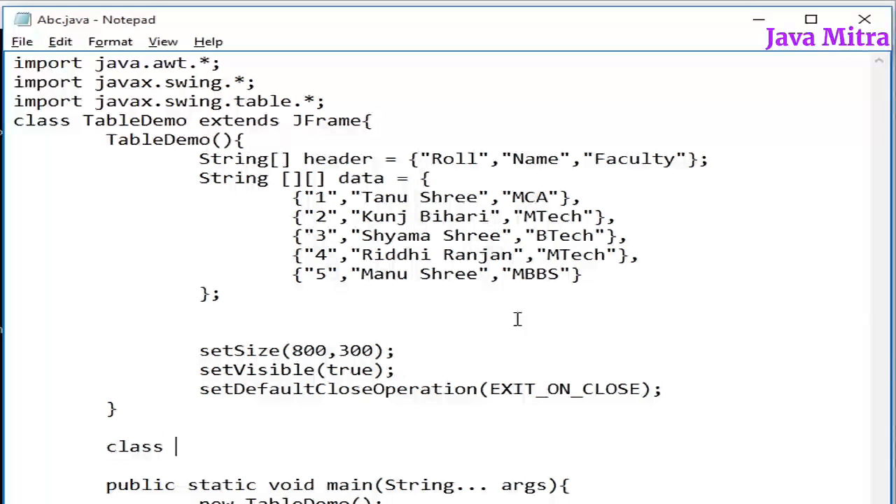
type("So")
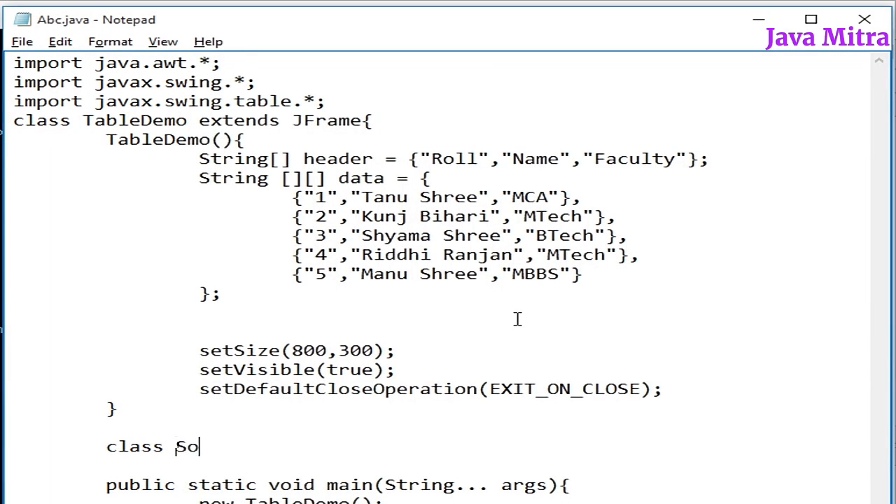
type("rtedC")
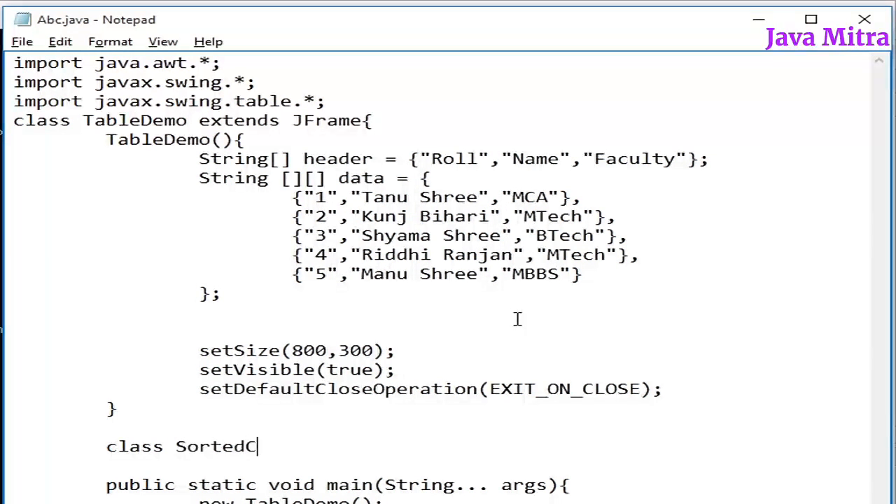
type("olumnModel")
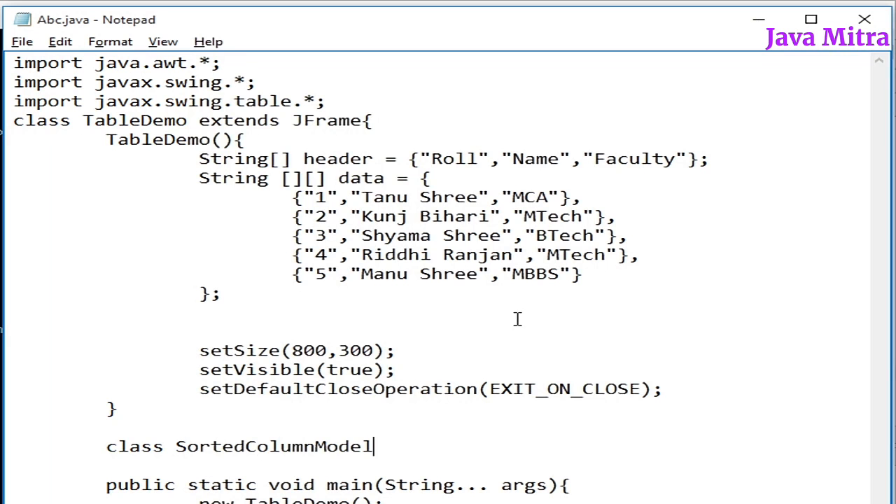
type("extends")
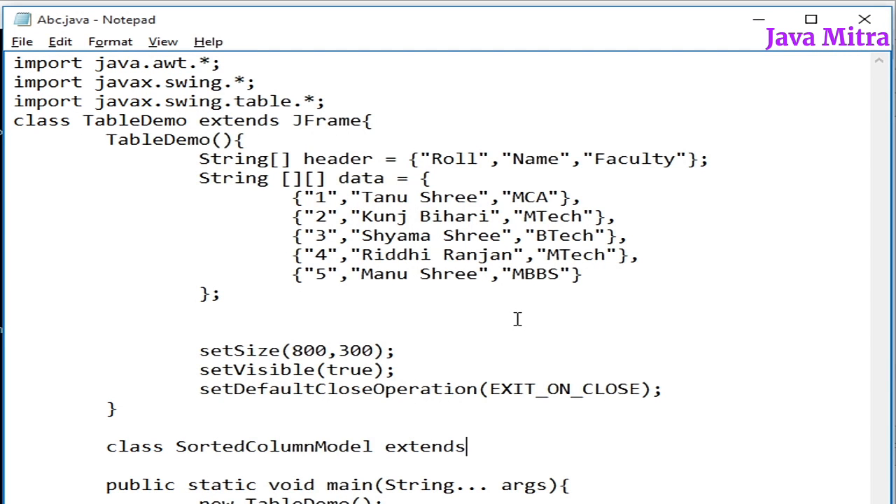
type("\" \"")
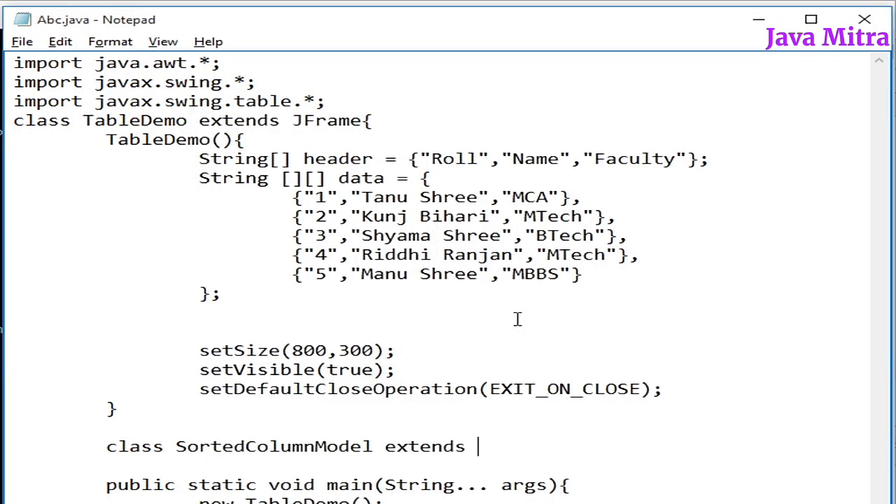
type("Default")
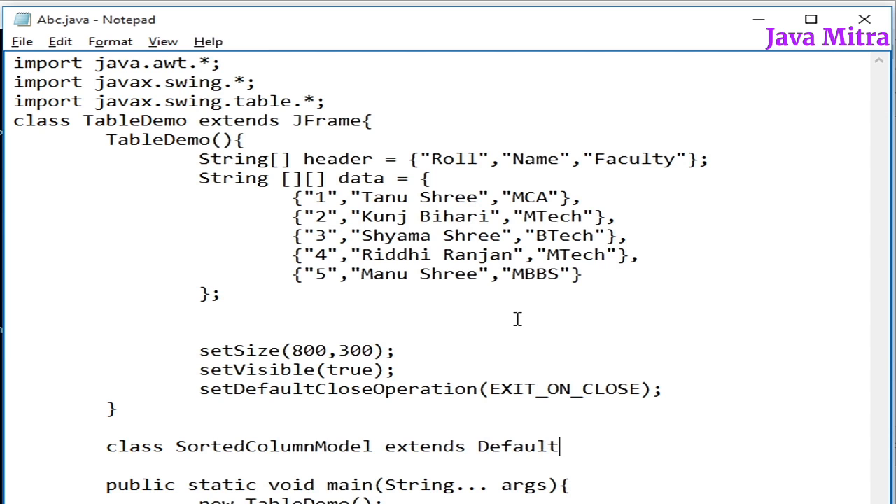
type("TableColumnModel{")
type("}")
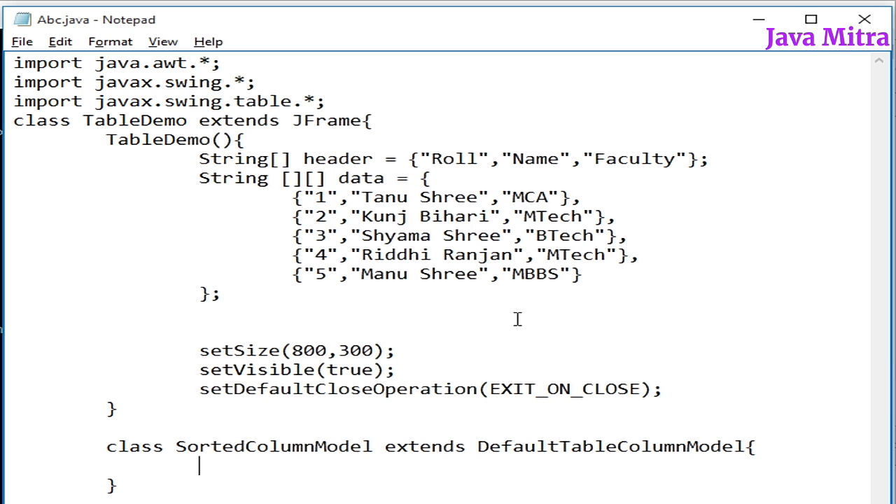
Add an empty 'public void addColumn(TableColumn tc){}' method inside it
type("public v")
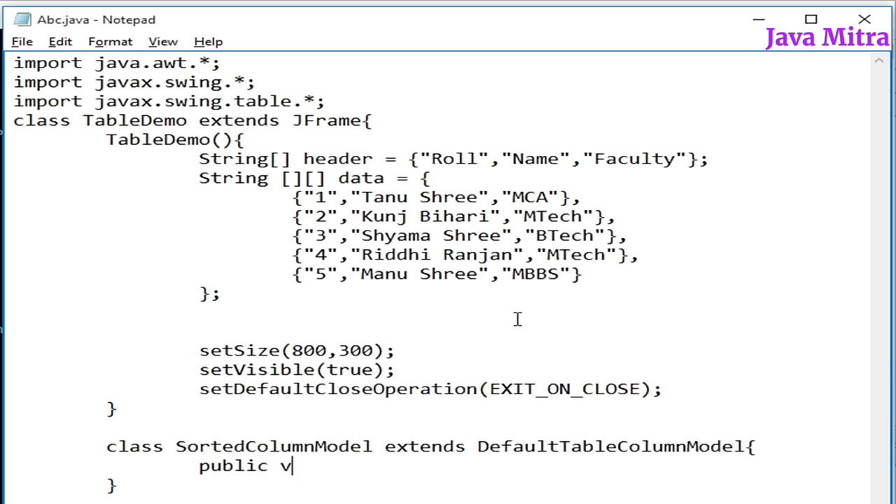
type("oid")
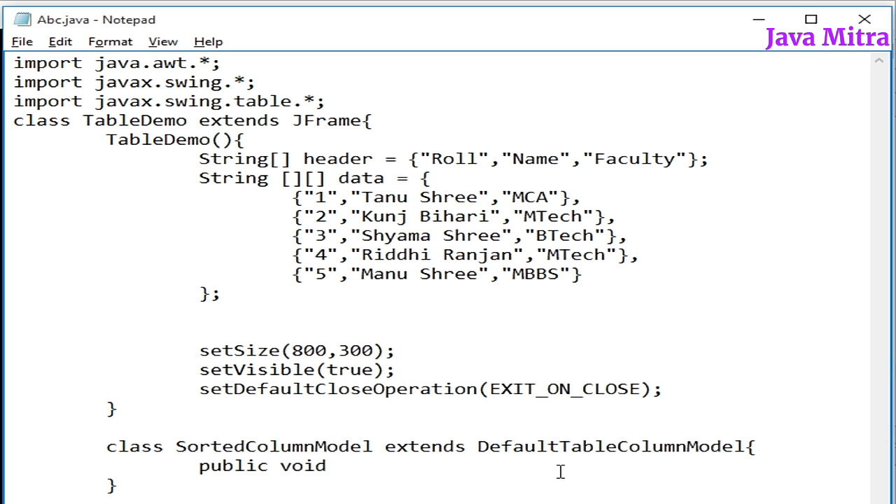
type("addColumn")
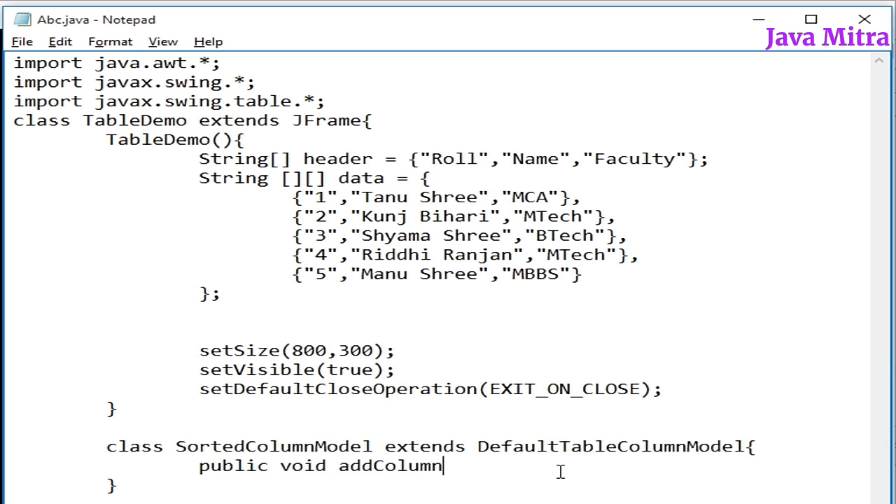
type("(")
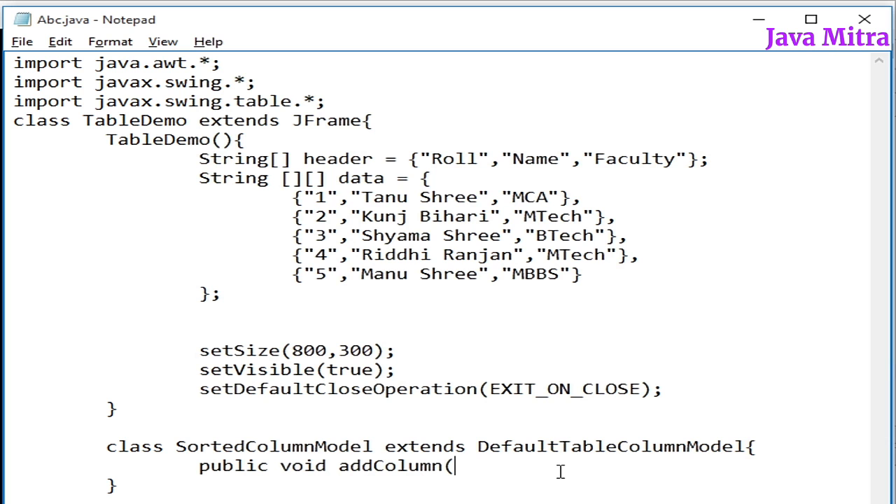
type("Table")
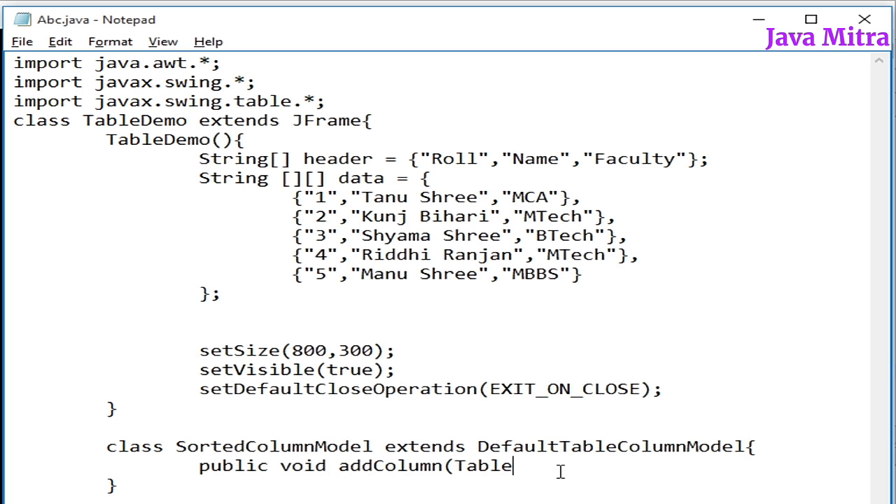
type("Column")
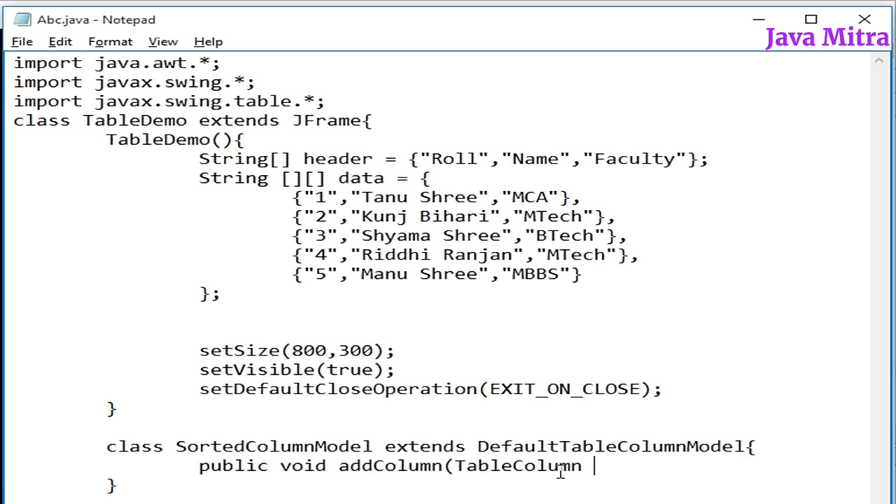
type("tc){}")
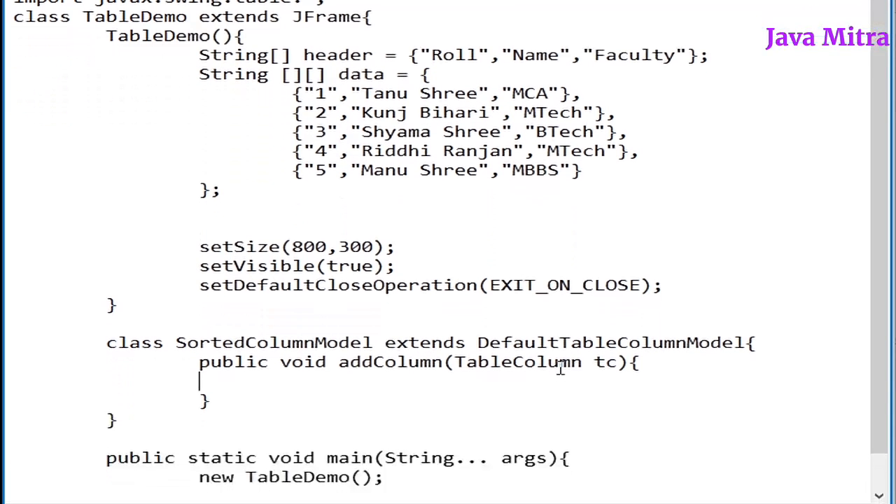
Call super.addColumn(tc) at the start of addColumn
type("s")
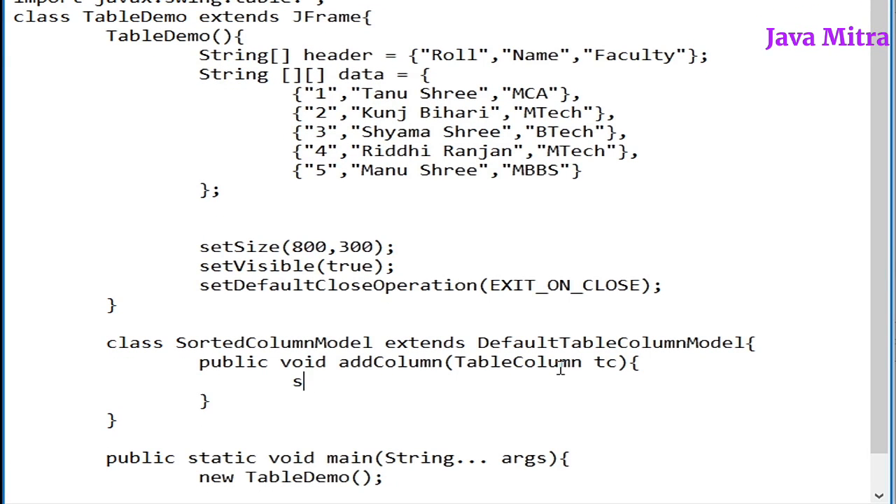
type("uper.add")
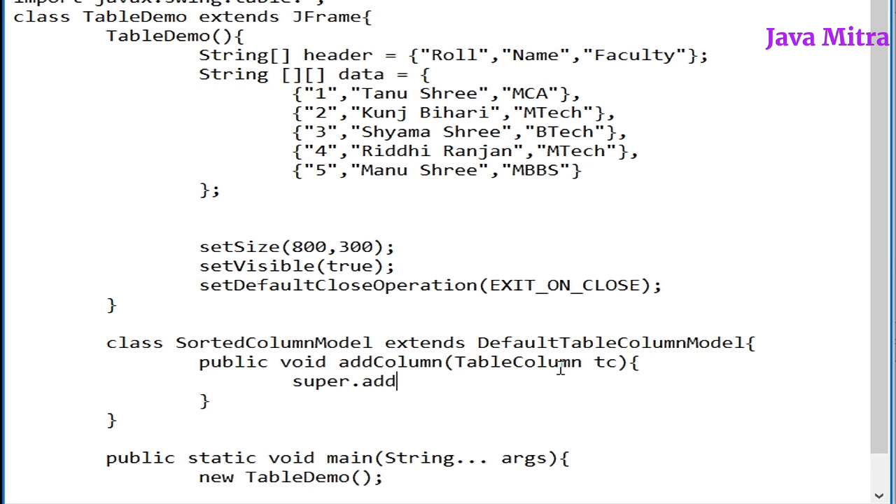
type("Column(")
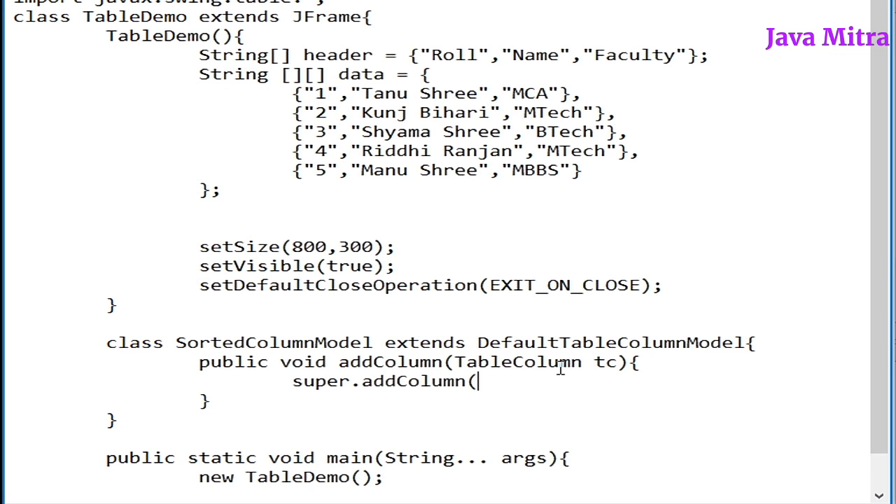
type("tc);")
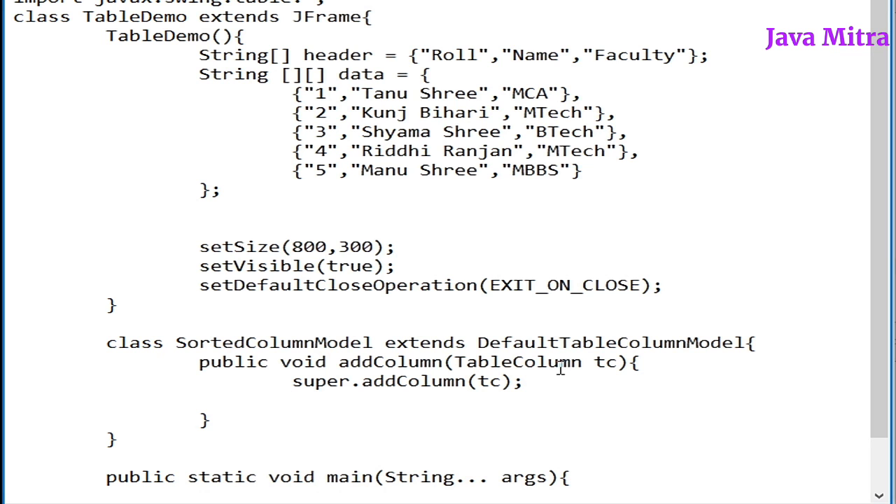
Store the header text as String name = tc.getHeaderValue().toString(); and move to the next line
type("String na")
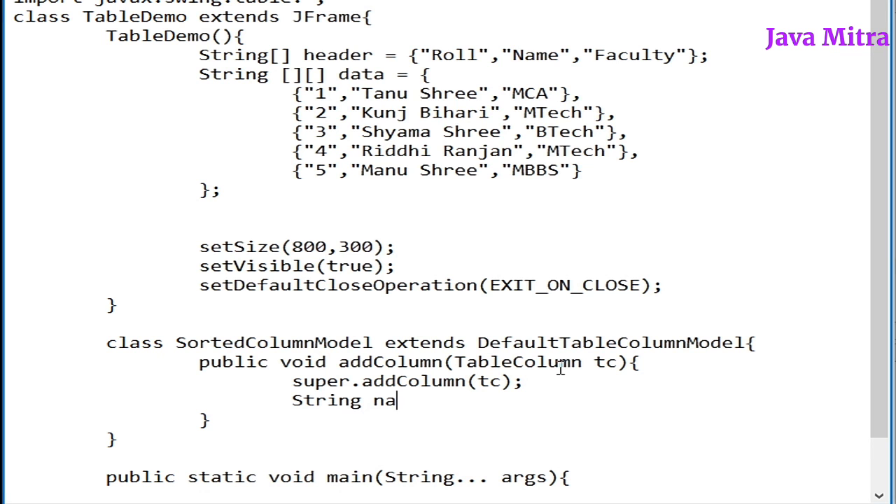
type("me =")
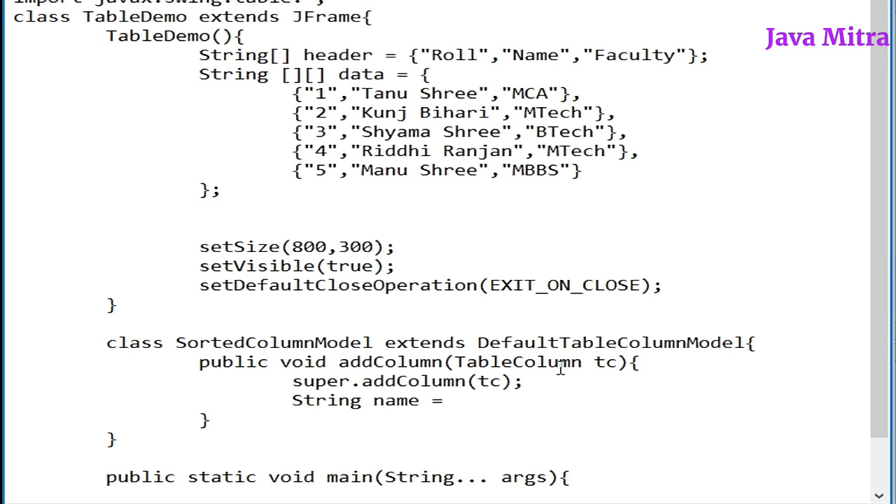
type("tc.getHeader")
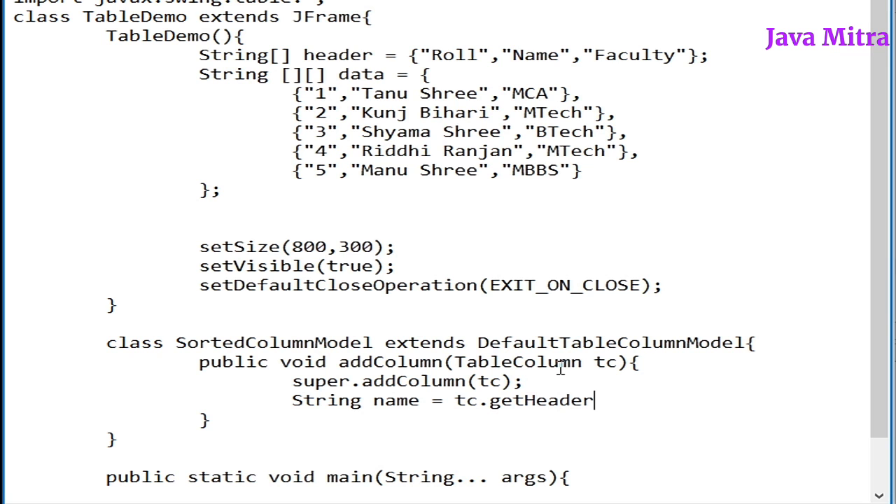
type("Value().toString();")
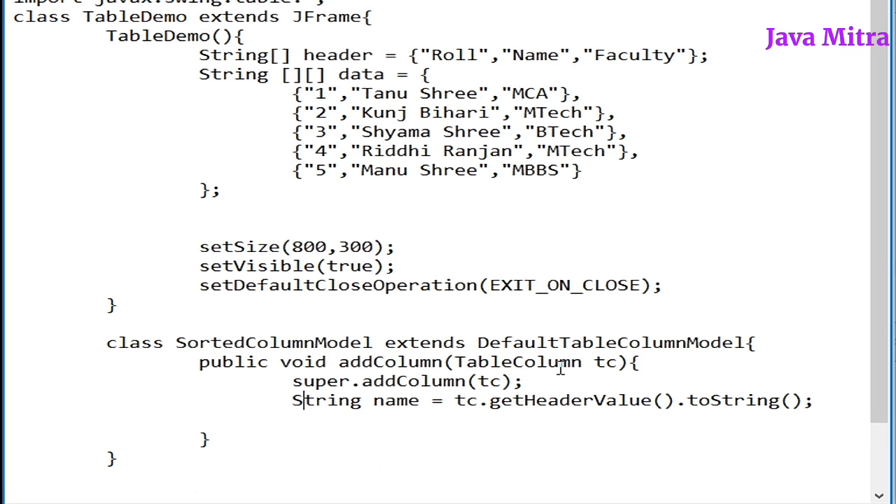
double_click(393, 401)
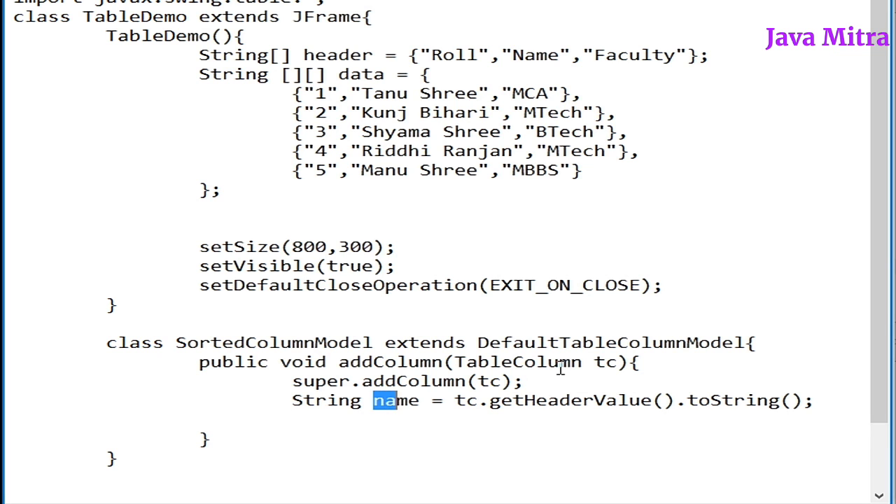
double_click(396, 400)
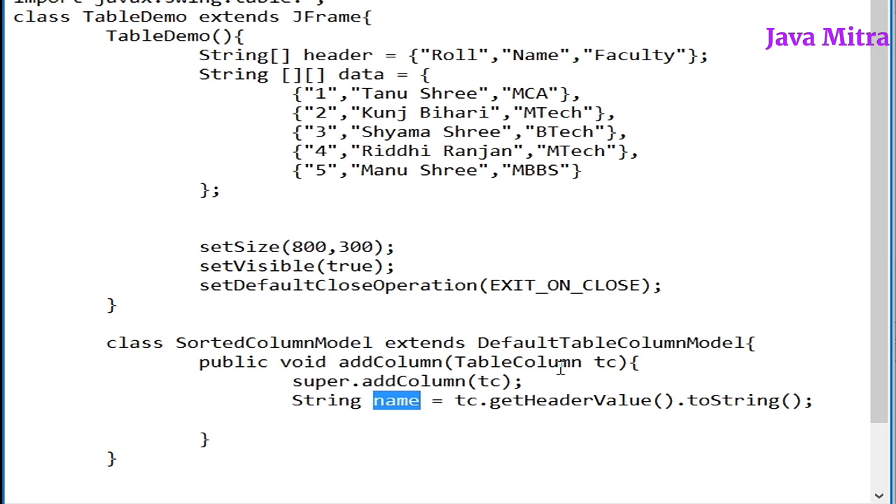
left_click(399, 400)
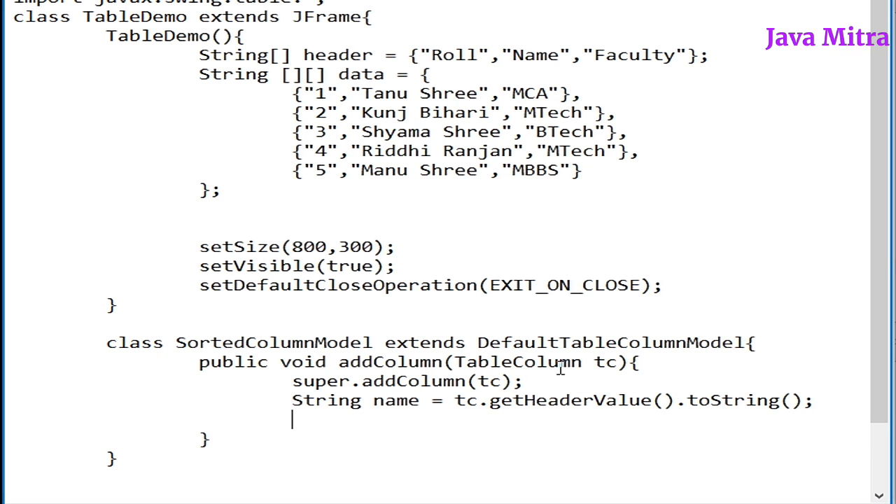
Declare a private int getNewIndex() method below addColumn
type("privat")
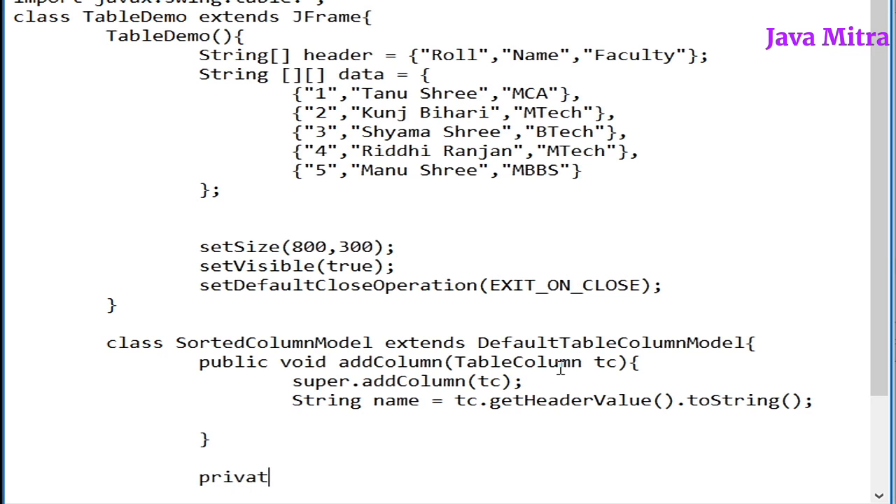
type("e")
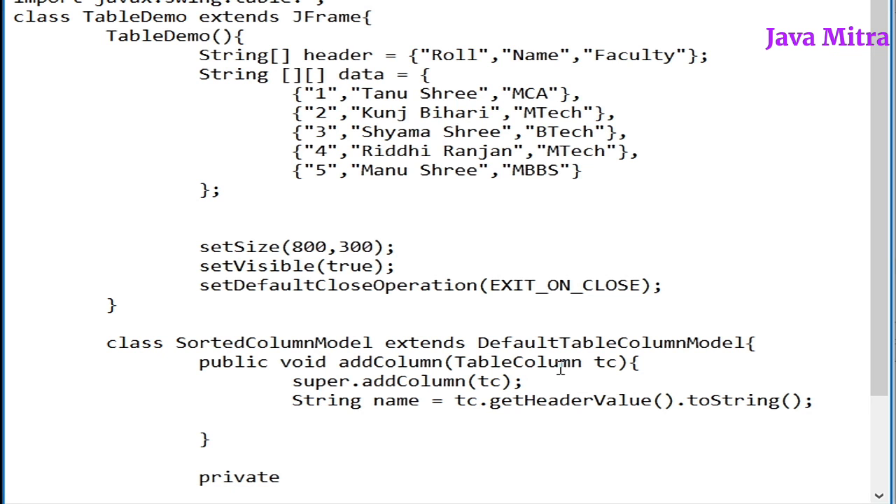
type("int")
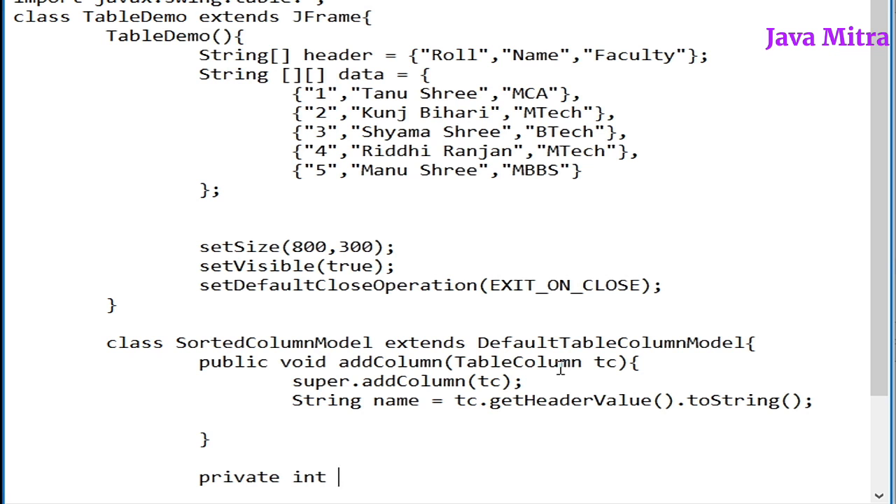
type("get")
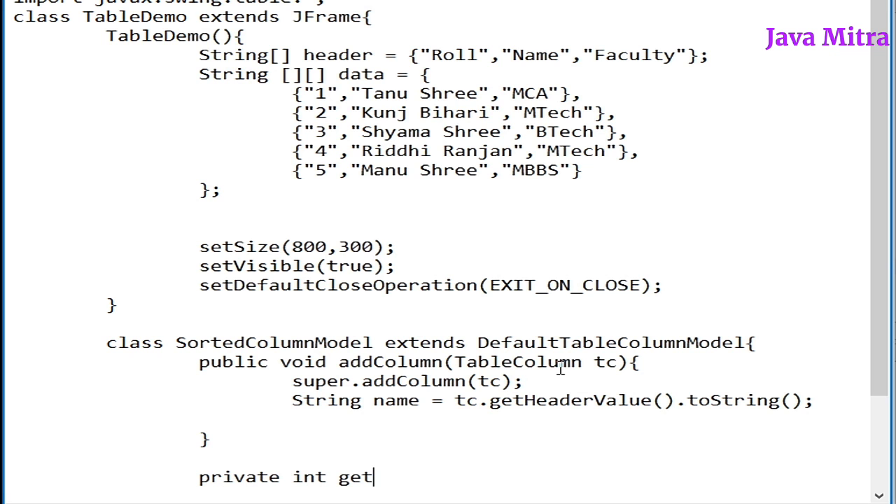
type("NewIndex(){")
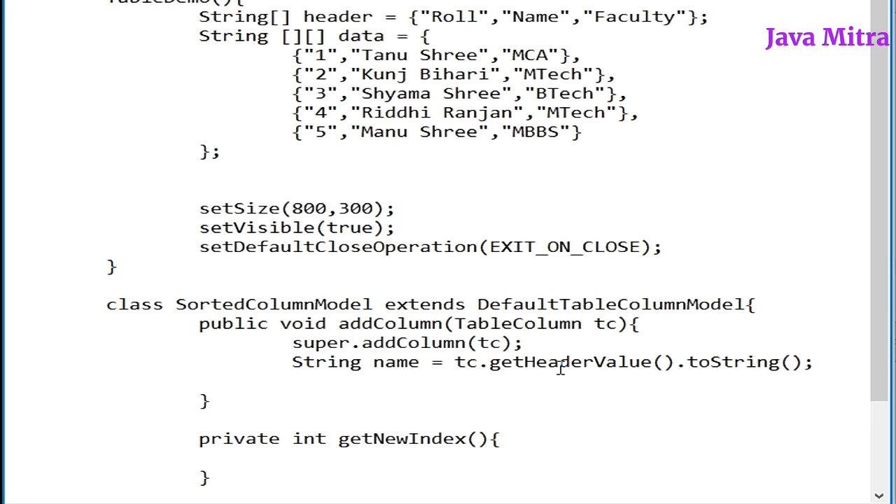
left_click(291, 473)
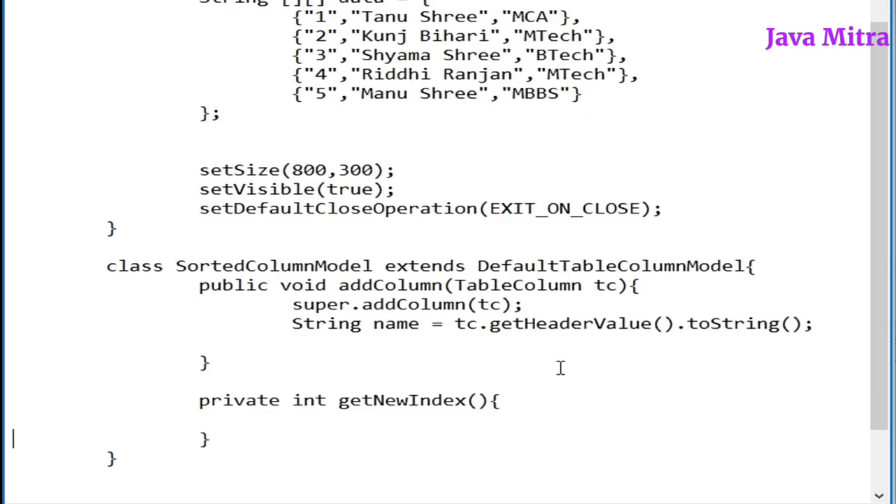
Inside it store getColumnCount() in noc, loop for(int i=0;i<noc;i++){ and return noc
type("int")
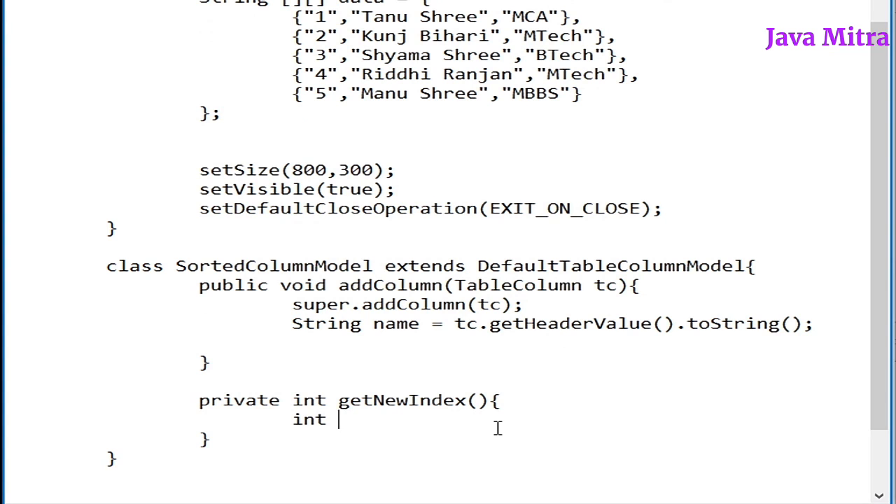
type("noc =")
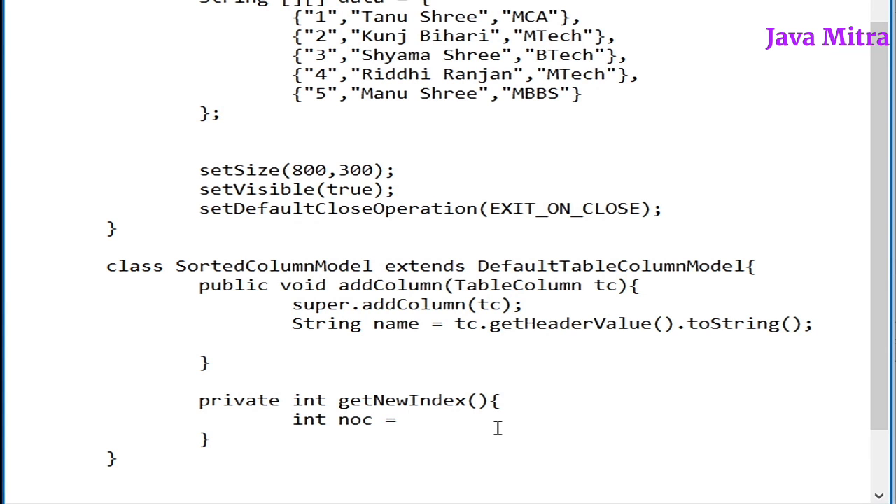
type("getColumn")
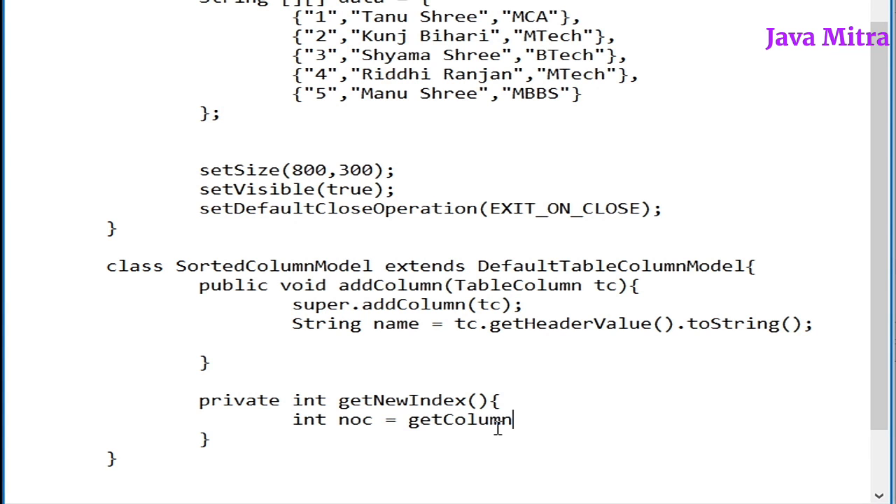
type("Count();")
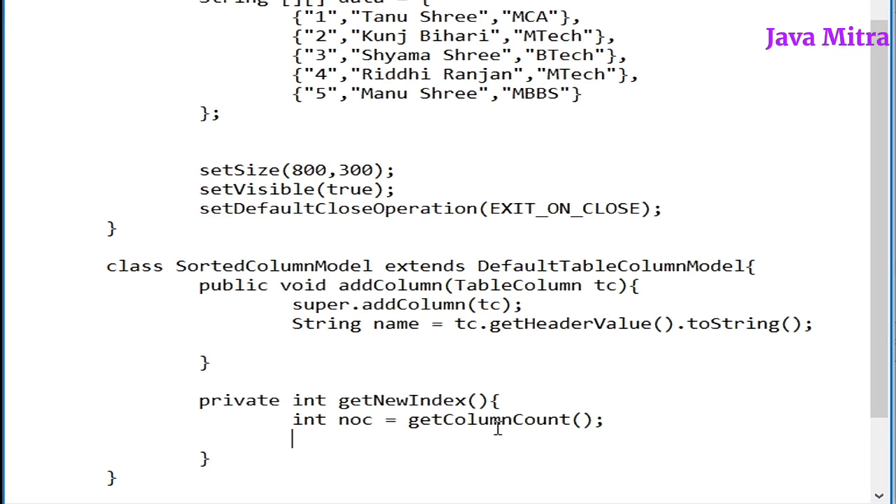
type("for(int")
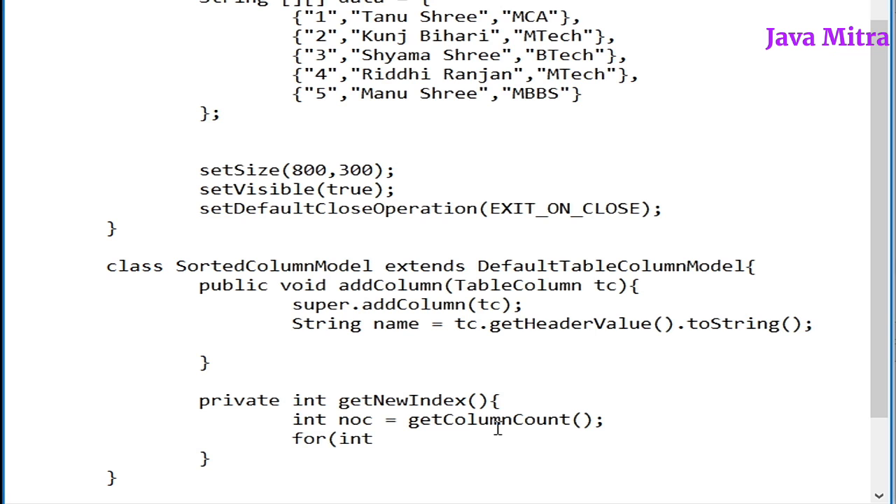
type("i=0;i<")
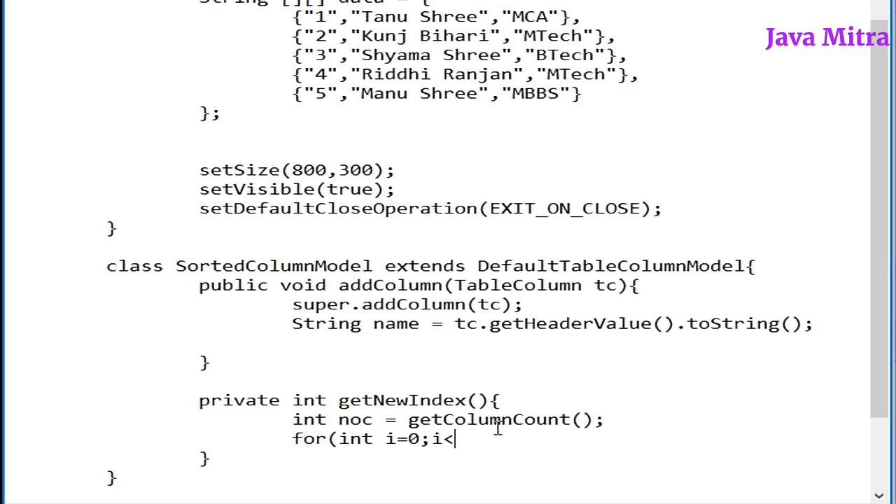
type("noc")
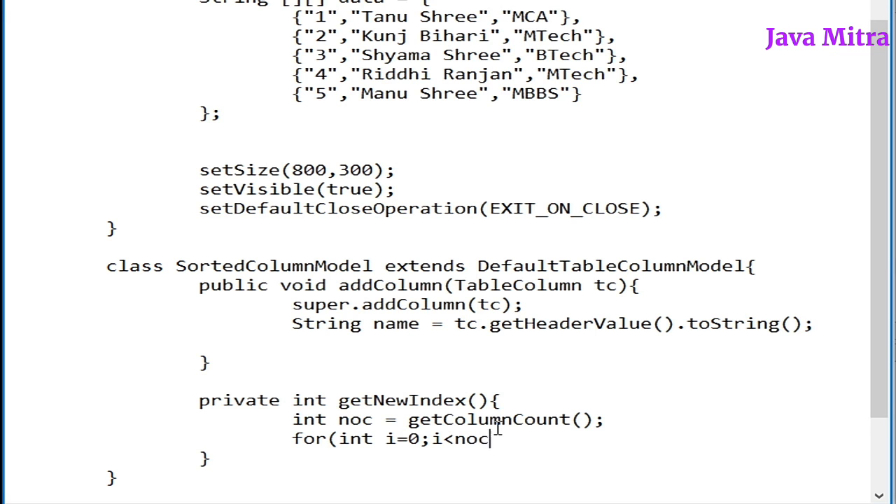
type(";i++){")
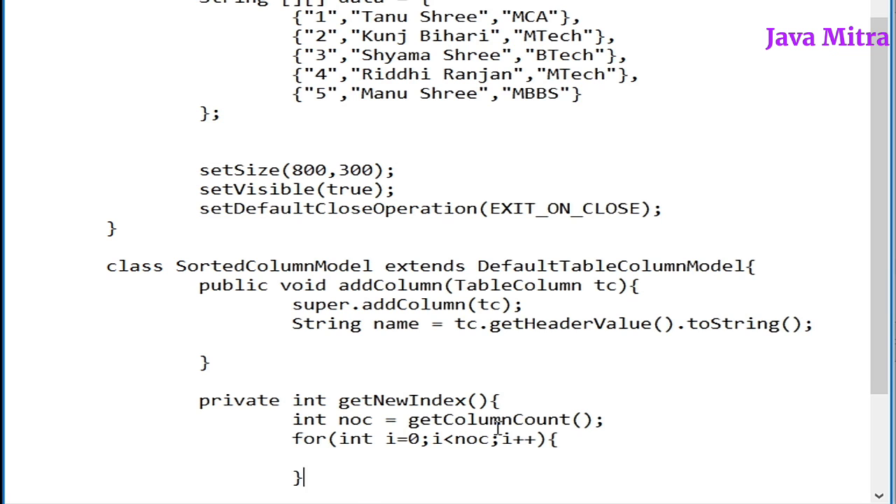
type("return noc;")
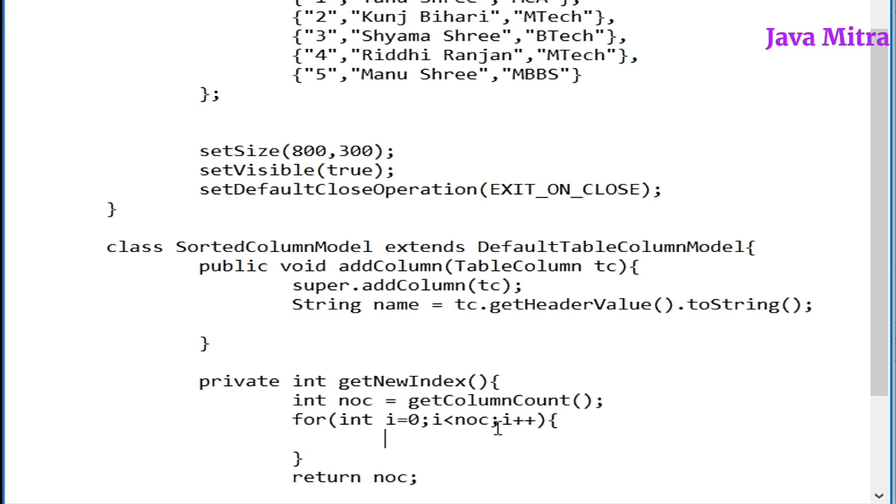
Add the if comparing tc's header to getColumn(i)'s header via compareTo <= 0 inside the loop
type("if")
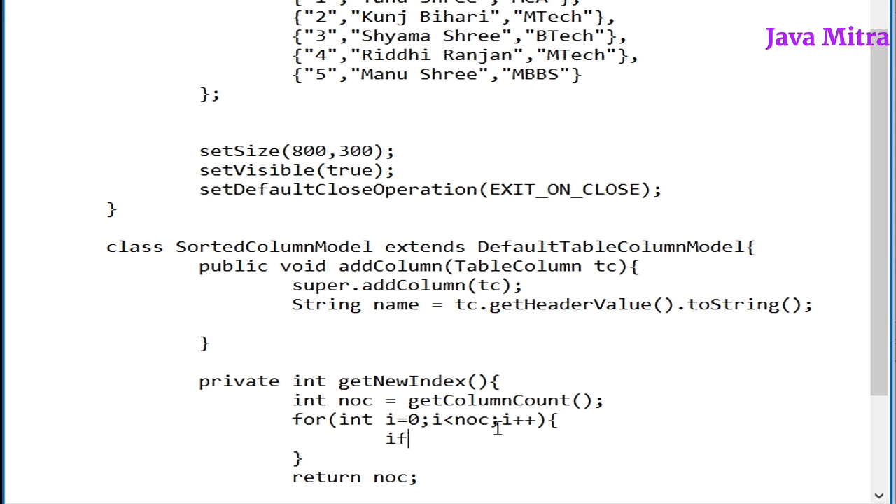
type("(tc.")
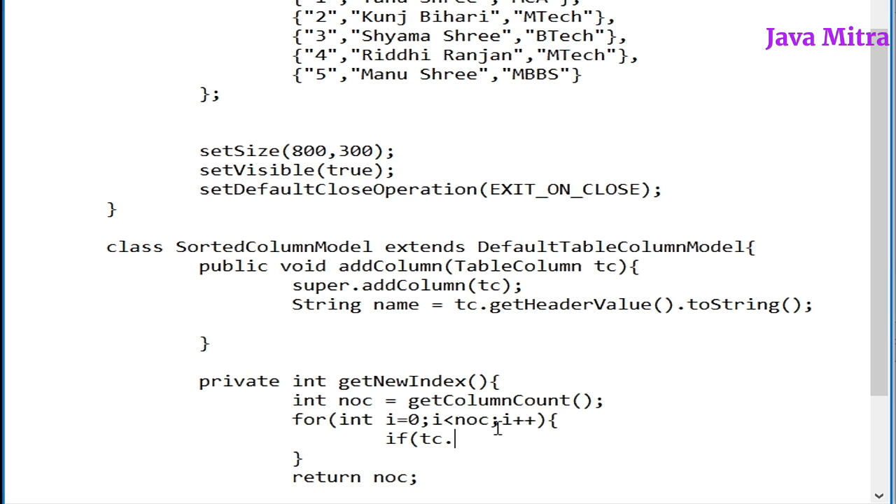
type("getH")
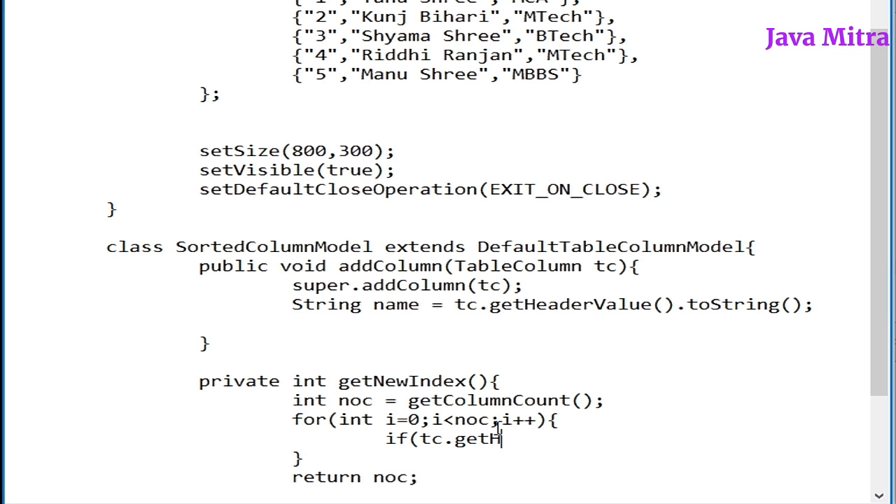
type("eaderValue().toString")
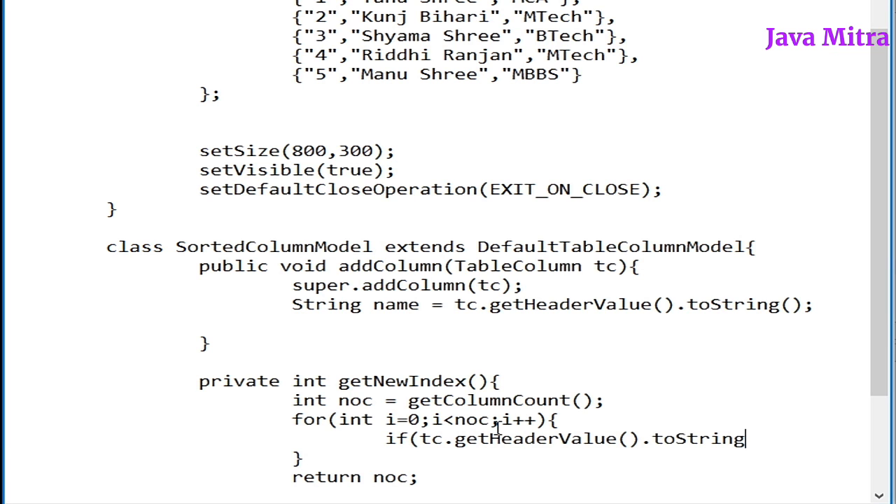
type("().compare")
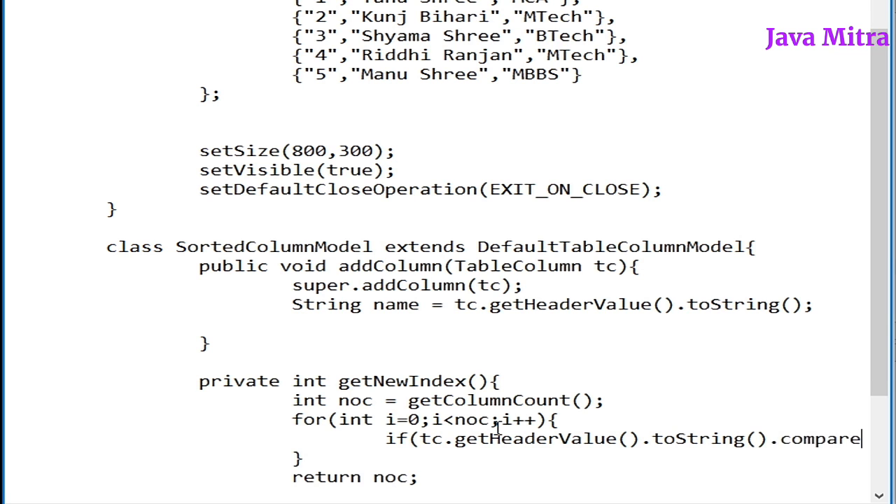
type("To(getColumn(")
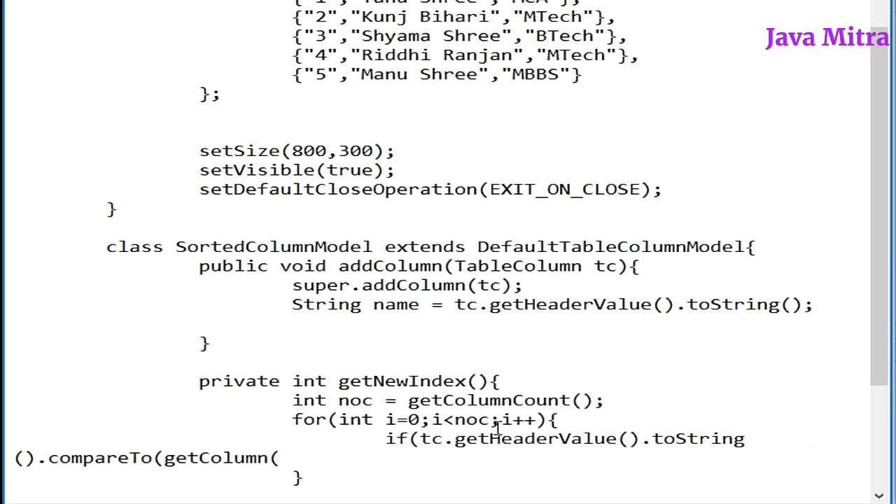
type("i).get")
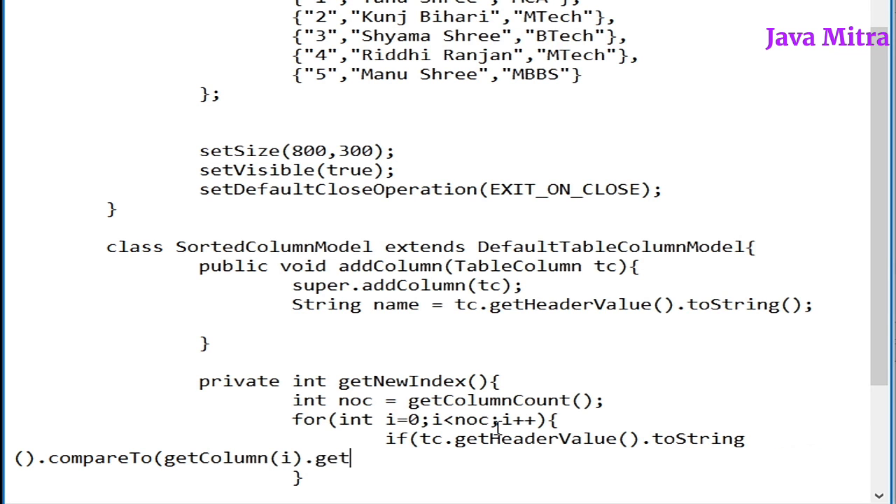
type("HeaderVal")
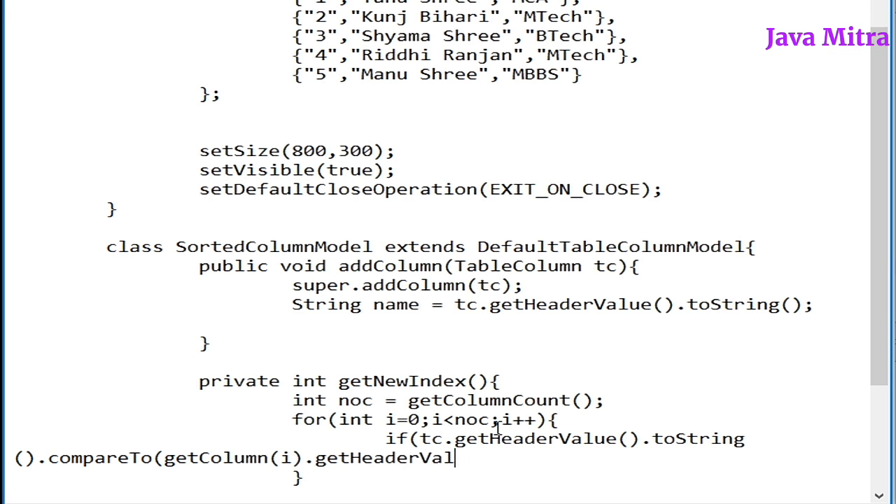
type("ue().toSTring")
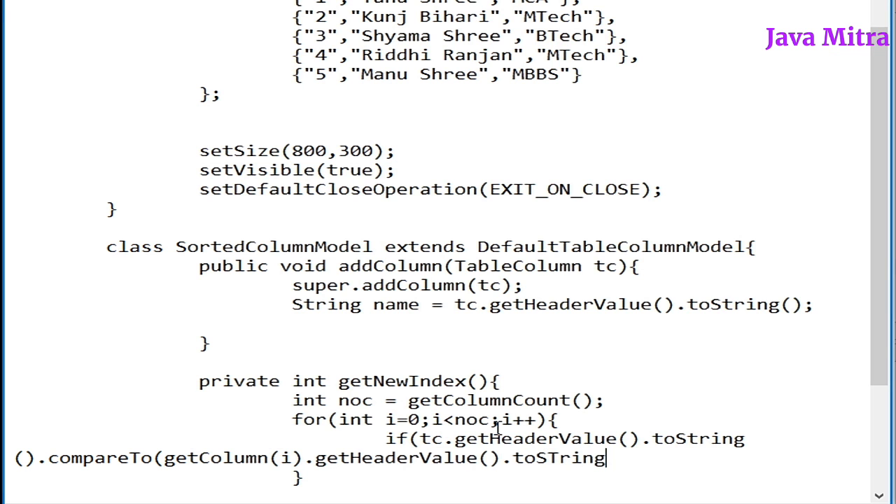
type("()")
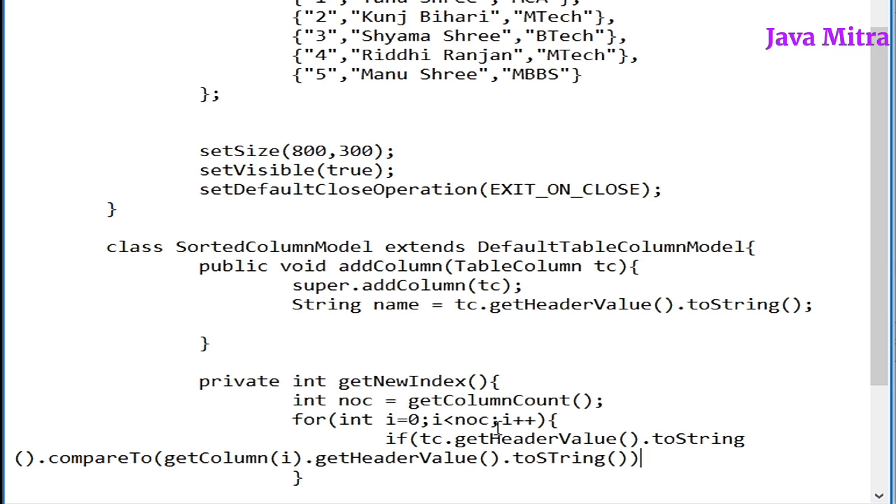
type("<=0")
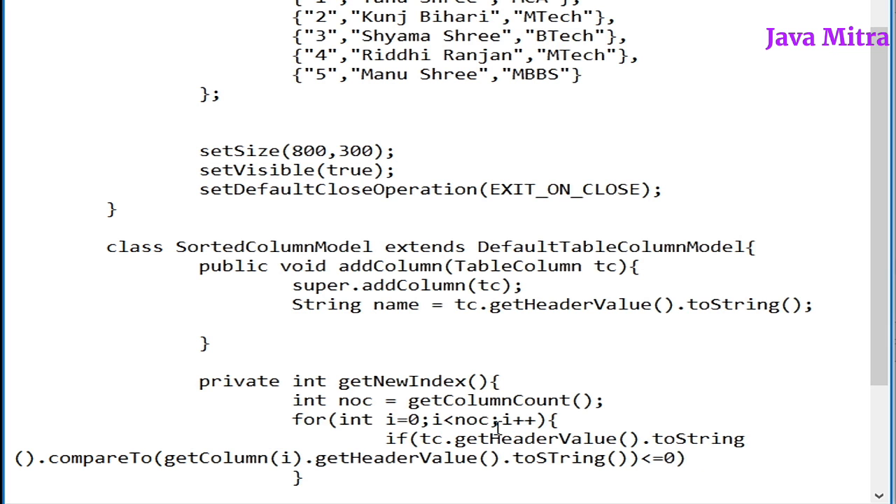
type("{")
type("return i;")
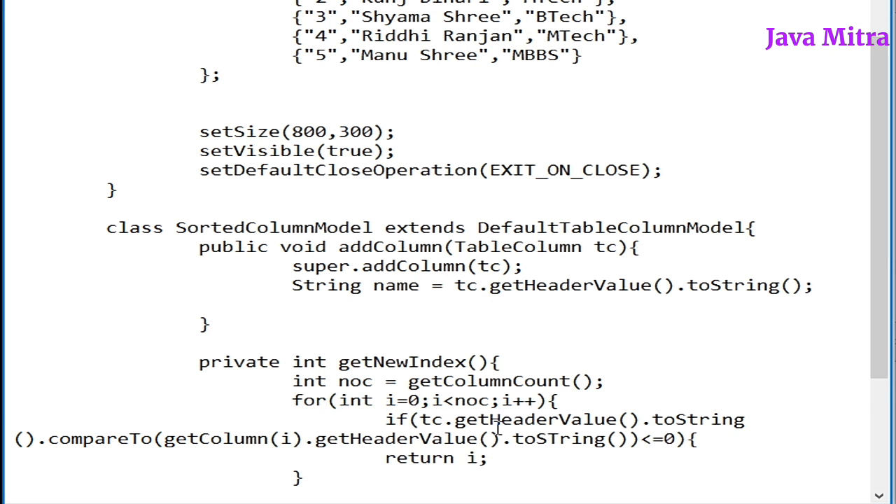
scroll("down", 3)
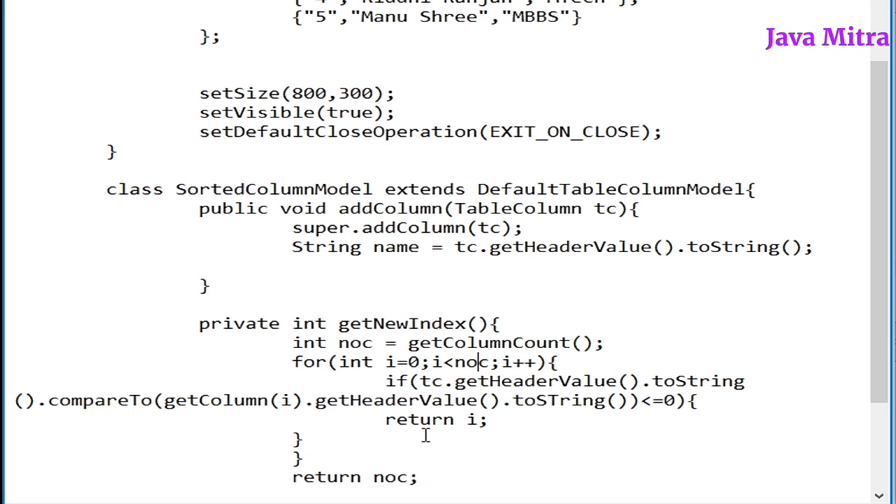
double_click(538, 381)
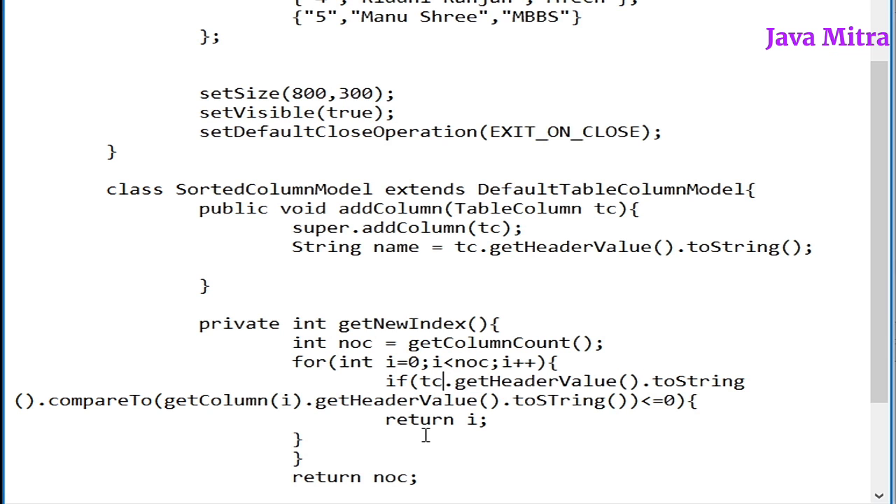
double_click(533, 381)
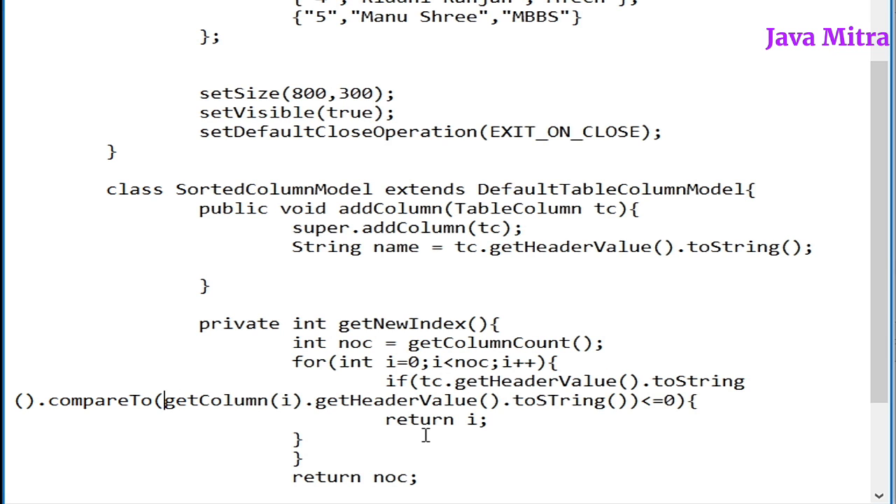
double_click(221, 398)
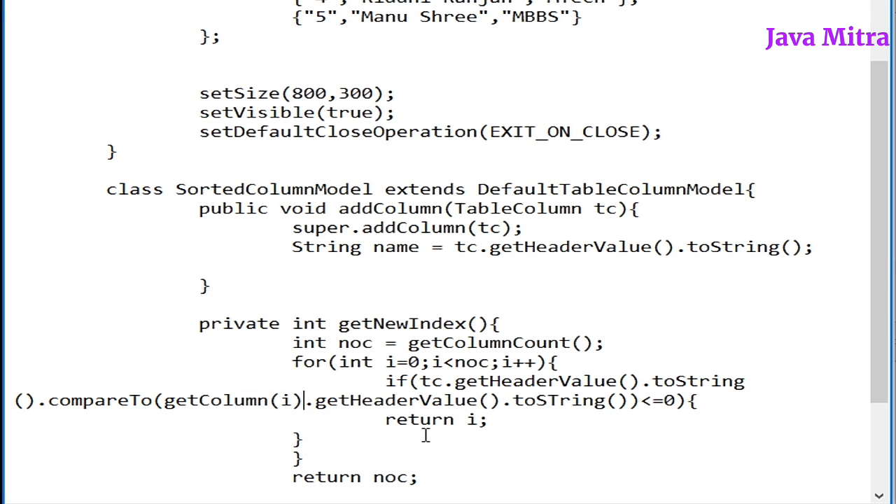
double_click(677, 403)
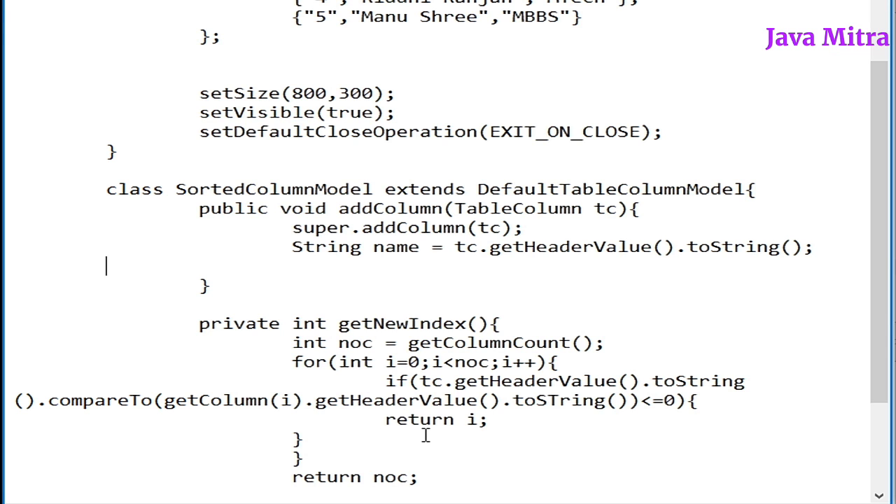
In addColumn write 'int newIndex = getNewIndex(tc);' and start the next line
type("int newInd")
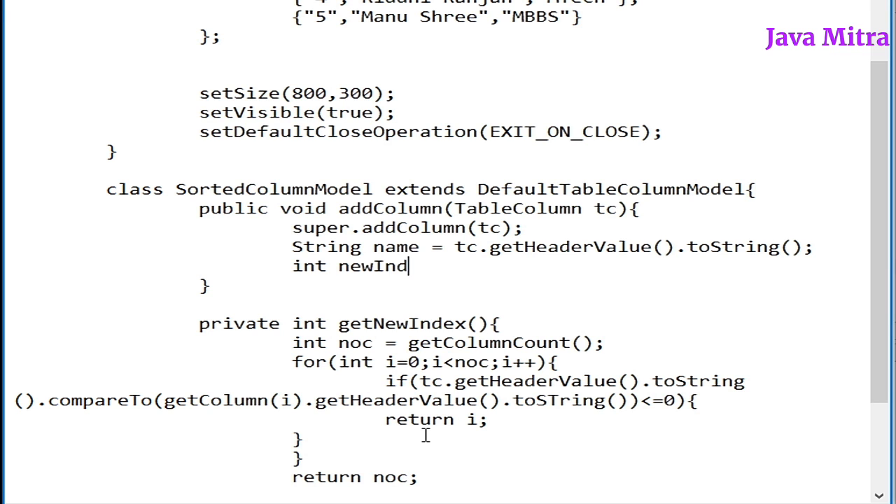
type("ex = get")
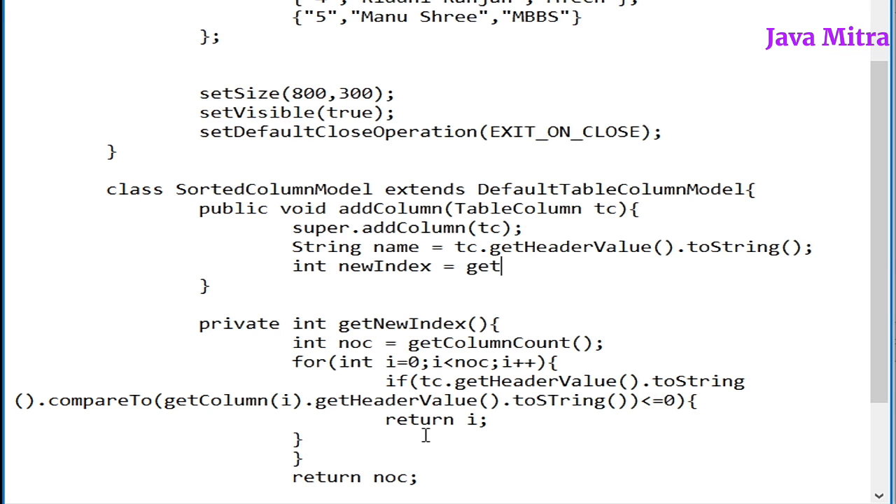
type("NewIndex")
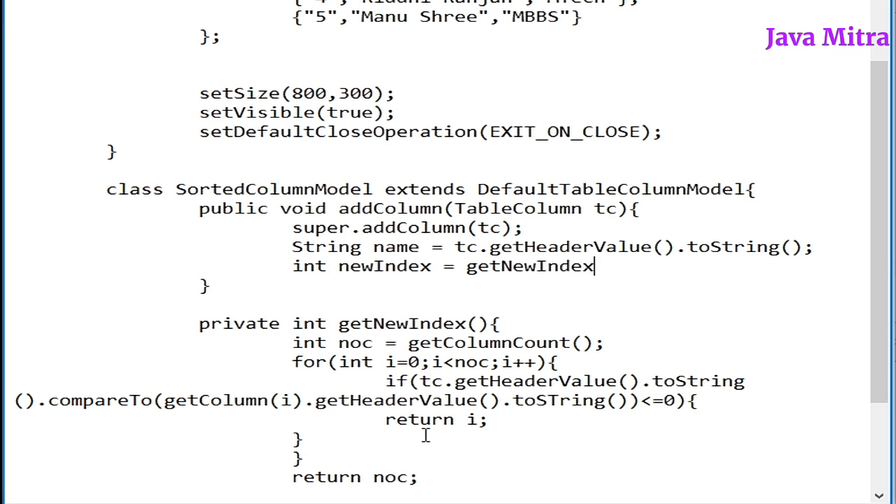
type("(tc")
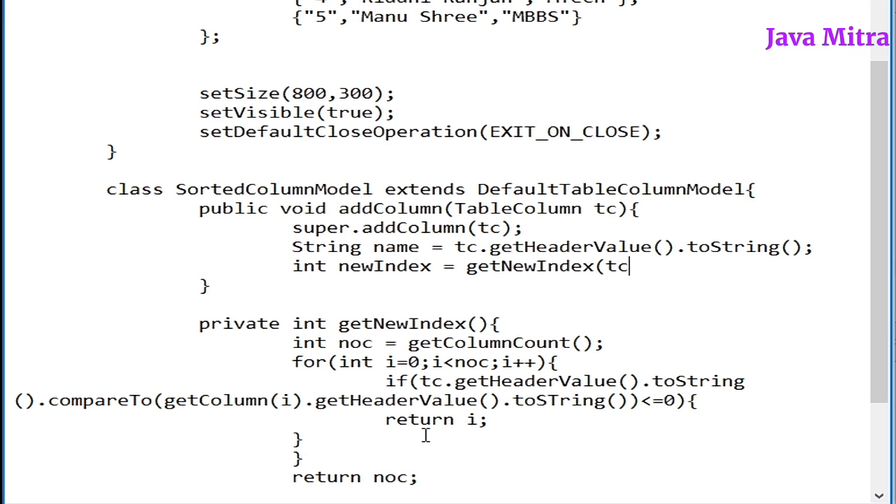
type(");")
left_click(350, 325)
type("TableColumn tc")
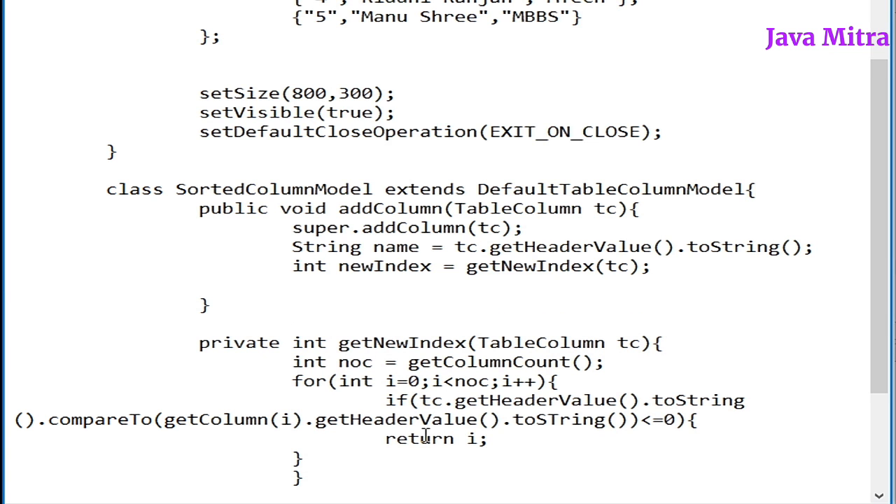
left_click(292, 287)
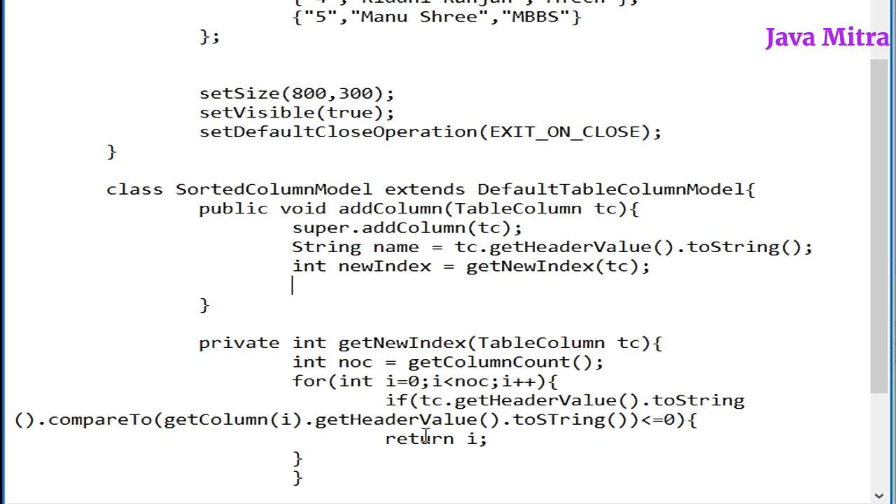
Add if(newIndex!=tc.getModelIndex()){ moveColumn(tc.getModelIndex(),newIndex); } and fix the newIndex typo
type("if(")
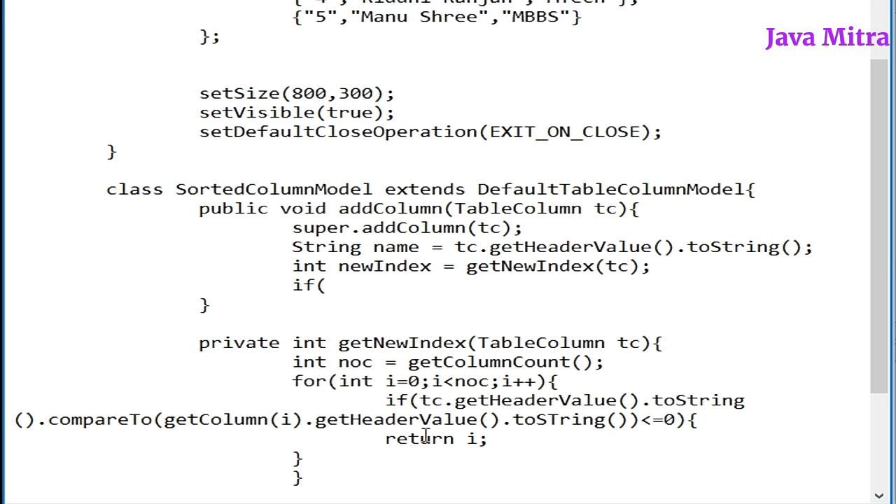
type("newIndex")
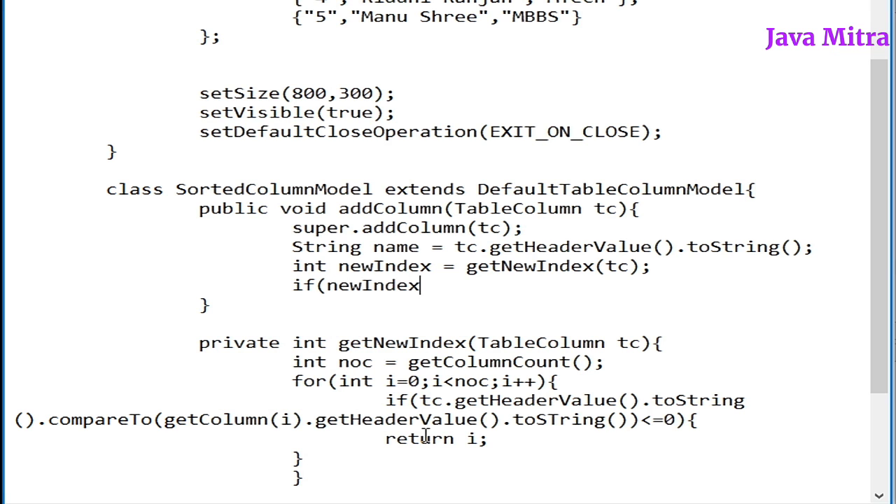
type("!=tc")
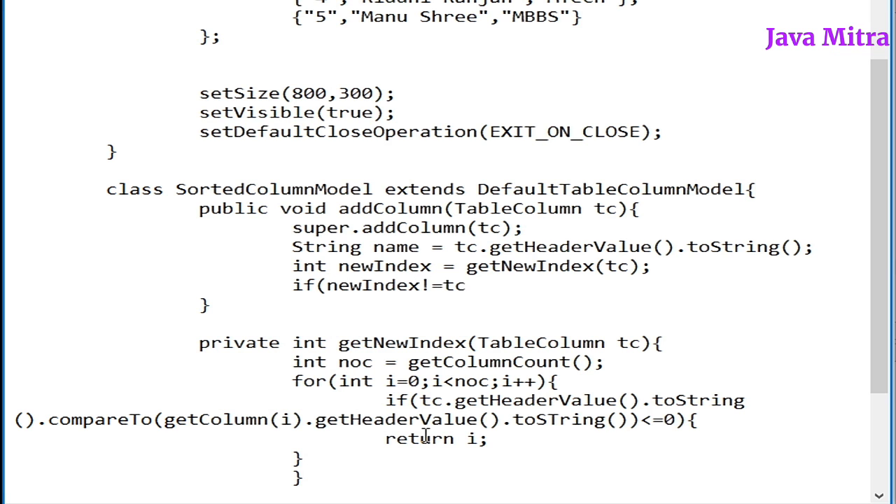
type(".getMod")
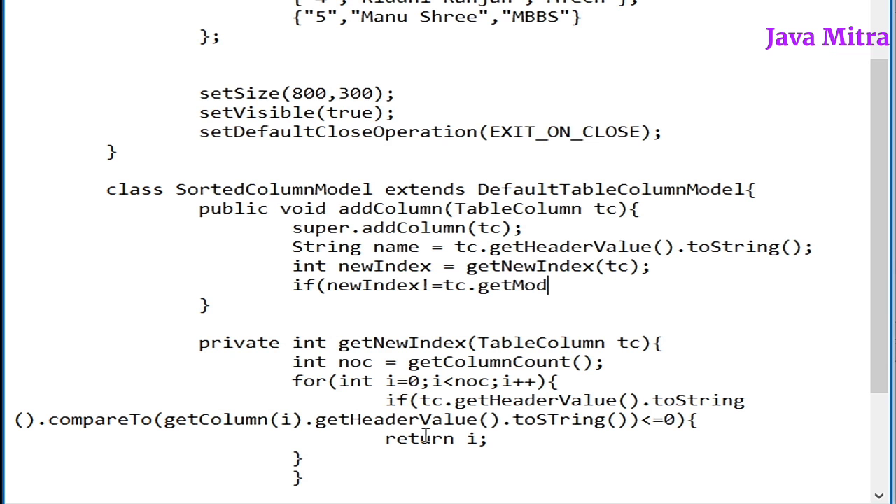
type("elIndex()){")
type("moveC")
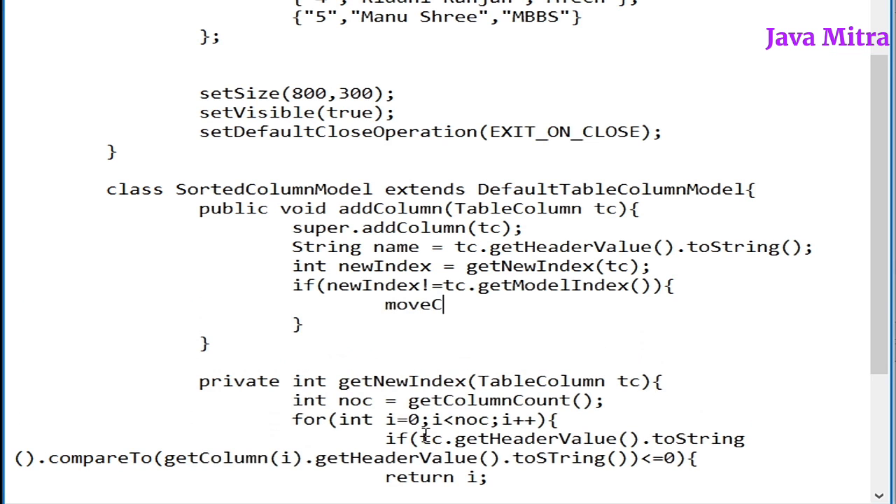
type("olumn(tc.getModelIndex(),newIndes);")
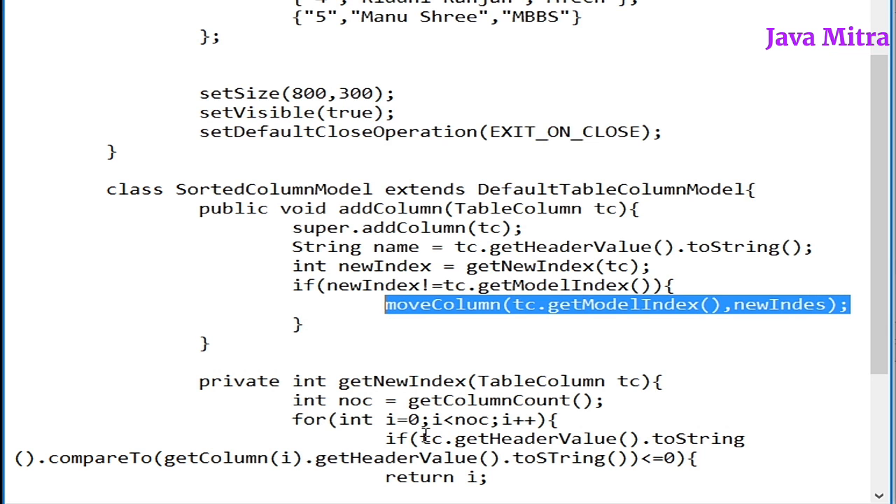
left_click(397, 306)
type("x")
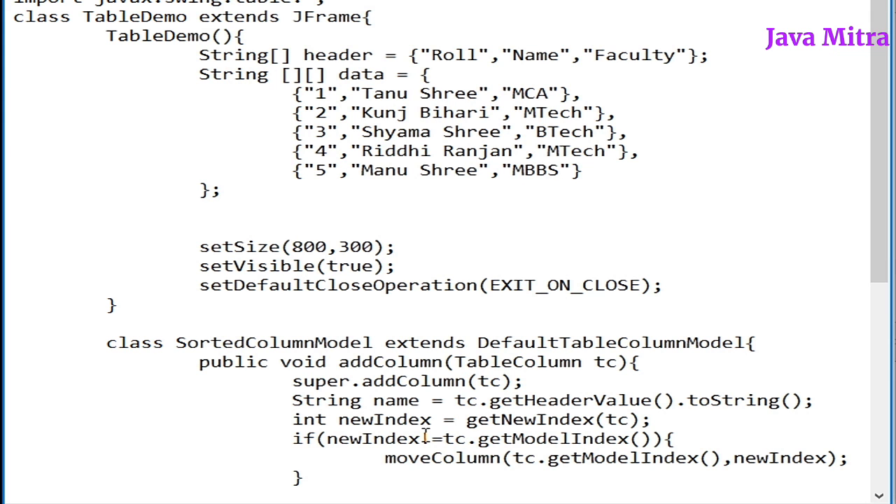
Create DefaultTableModel dtm = new DefaultTableModel(data,header) in the constructor
type("D")
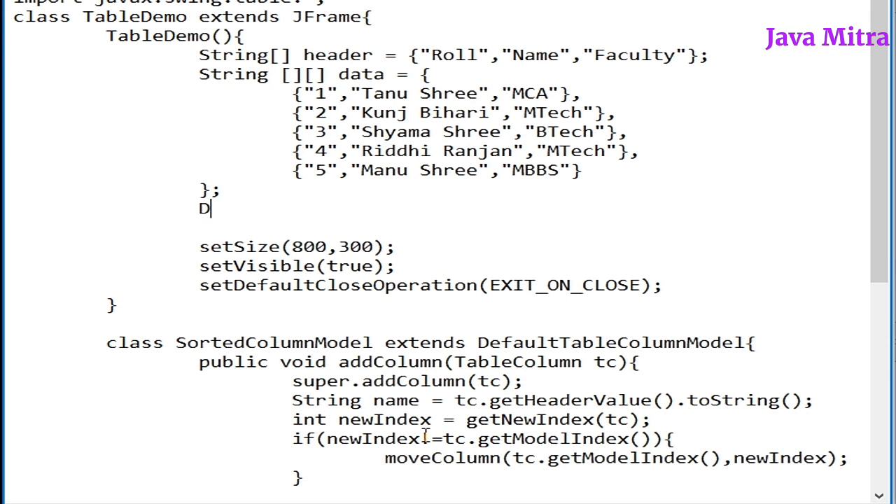
type("efaultTableModel dtm = new Defa")
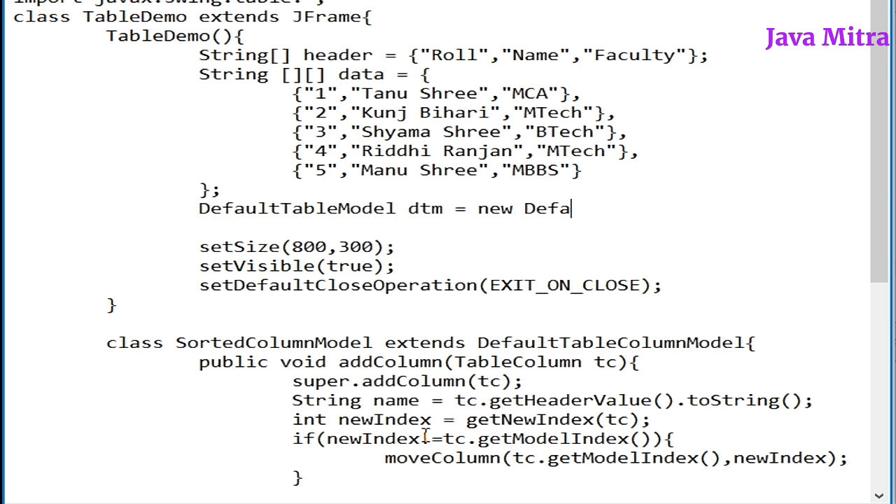
type("ultTableModel(data,header);")
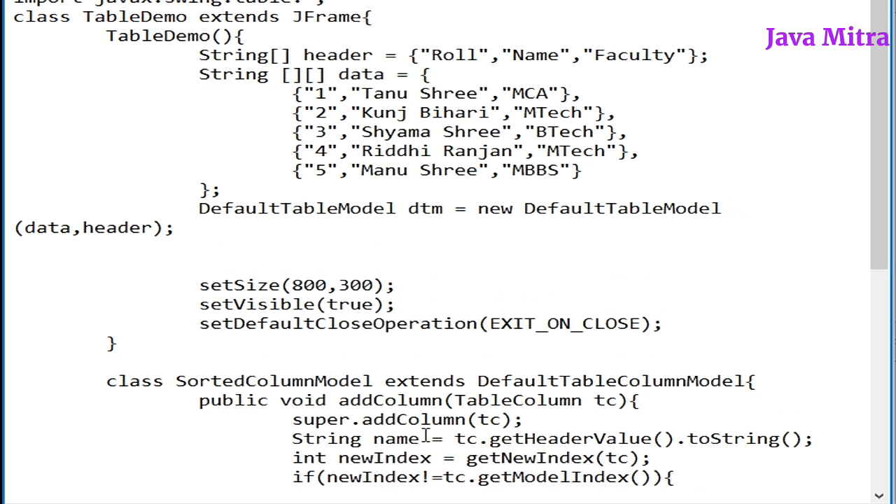
Declare JTable table = new JTable(dtm, new SortedColumnModel())
type("JT")
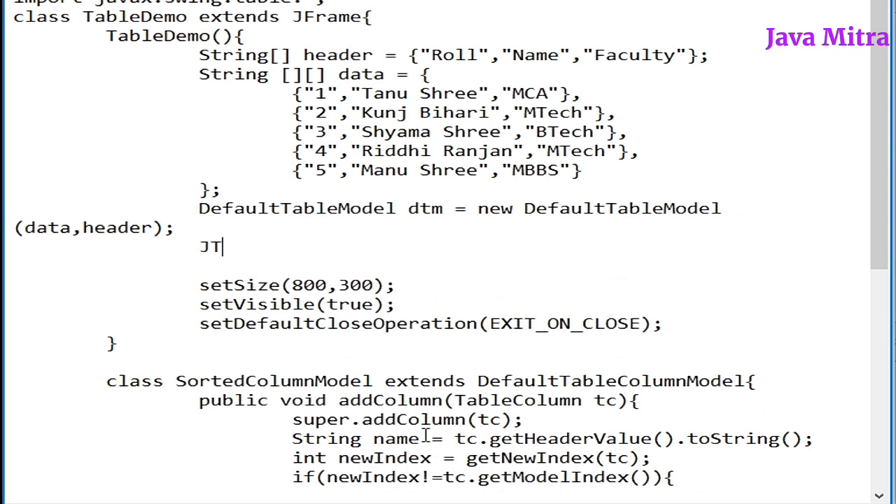
type("able table = new JTable(")
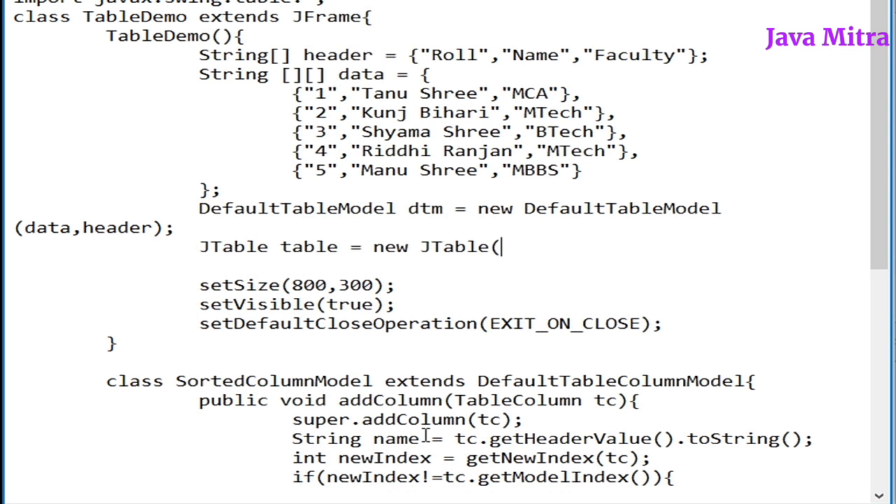
type("dtm,")
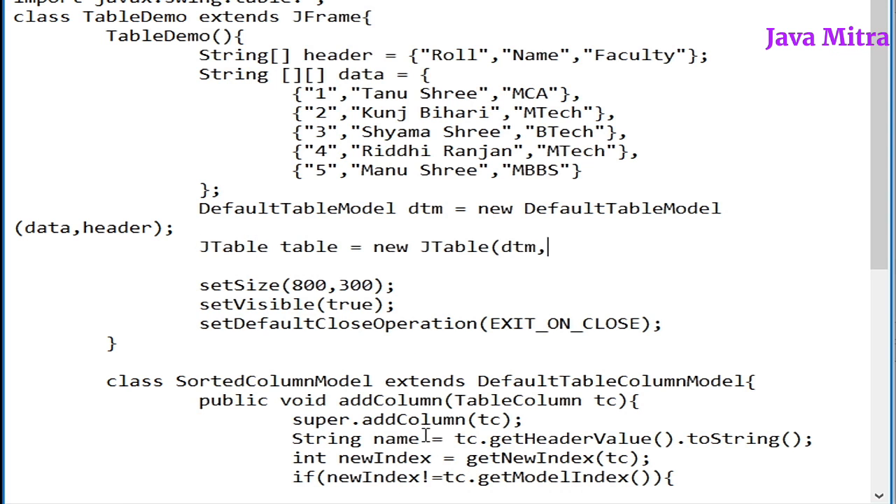
type("new So")
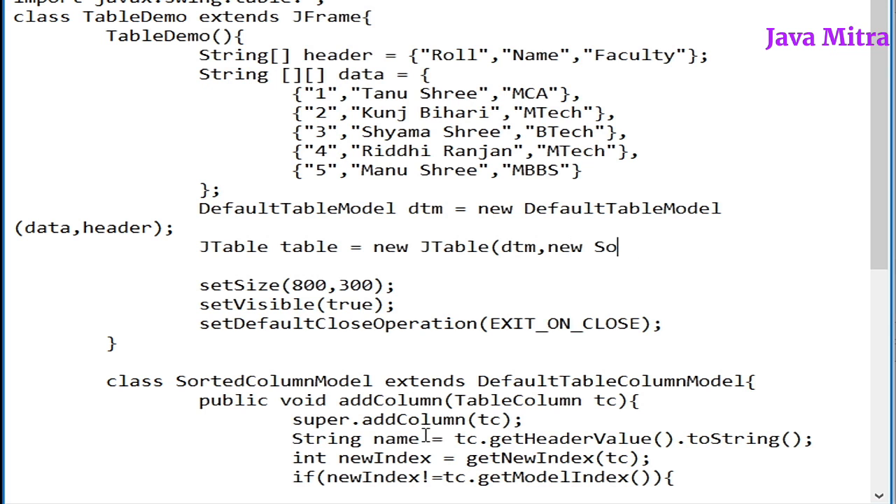
type("rtedColumnModel());")
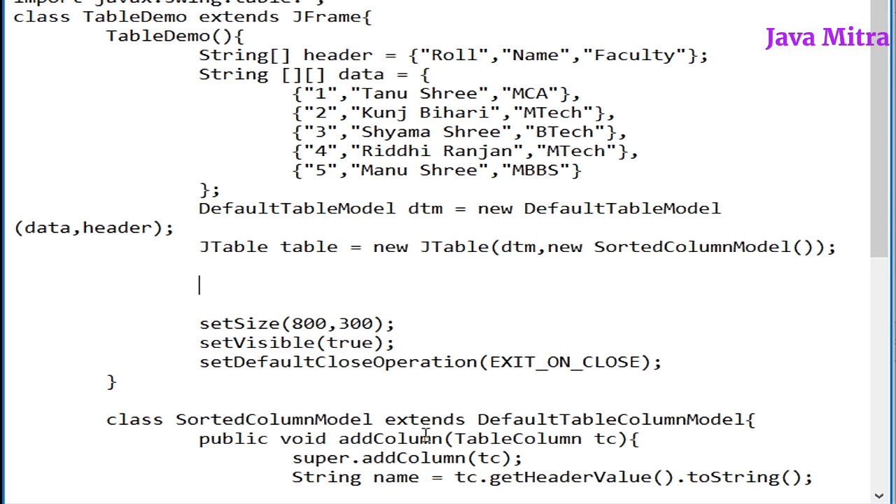
Call table.createDefaultColumnsFromModel() and add the table inside a new JScrollPane
type("table")
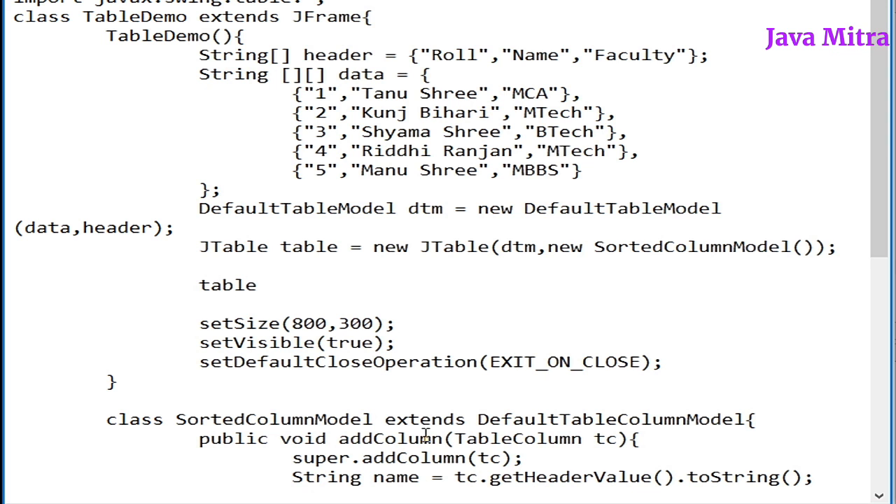
type(".")
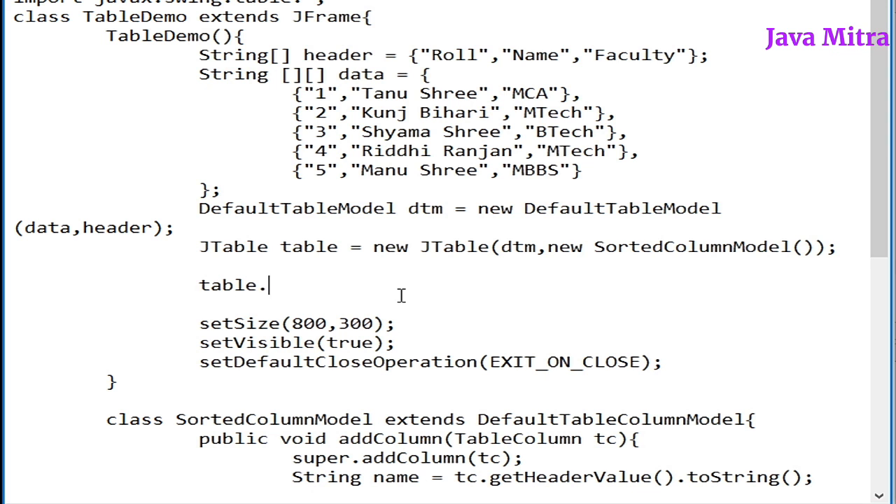
type("createDefaultCo")
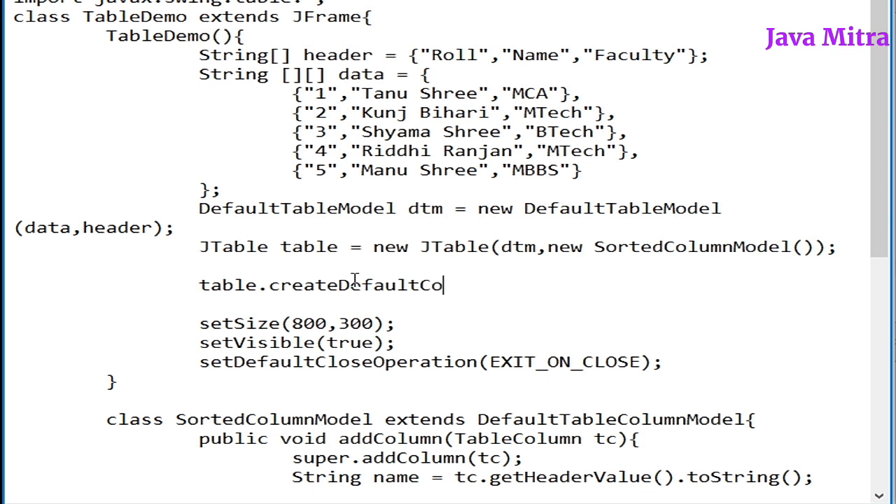
type("lumnsFromMdo")
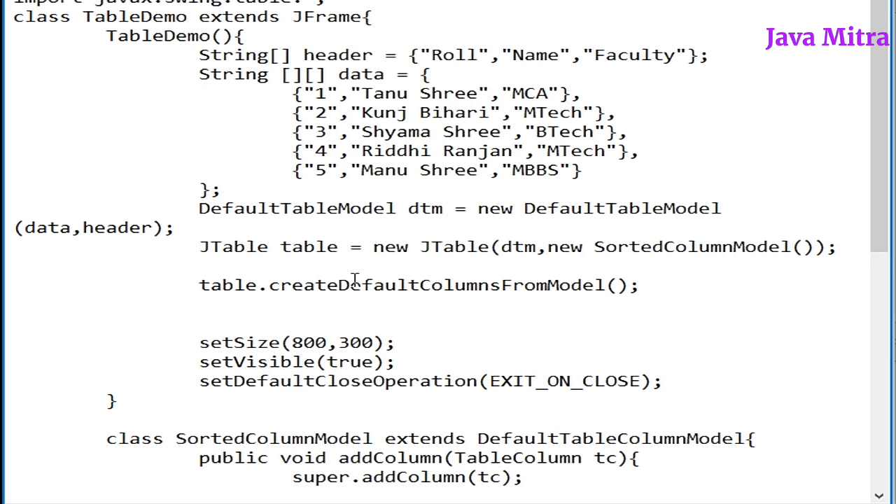
type("add(new JScrollPane(table));")
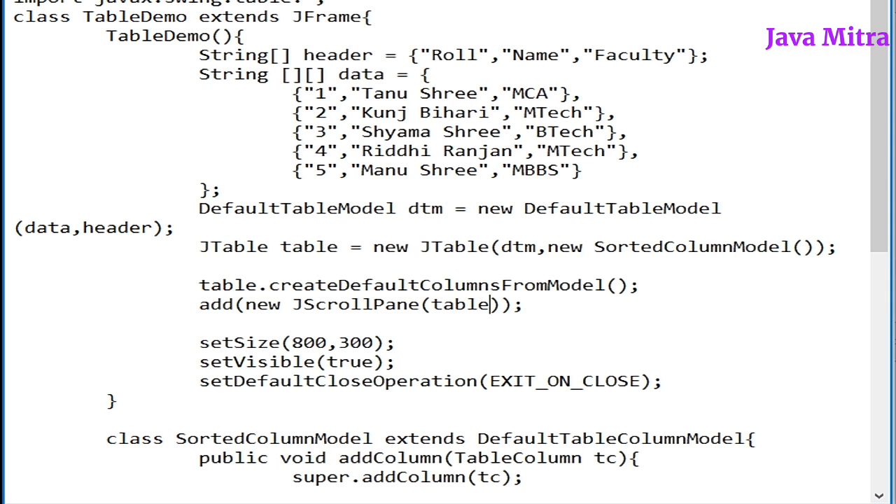
double_click(463, 55)
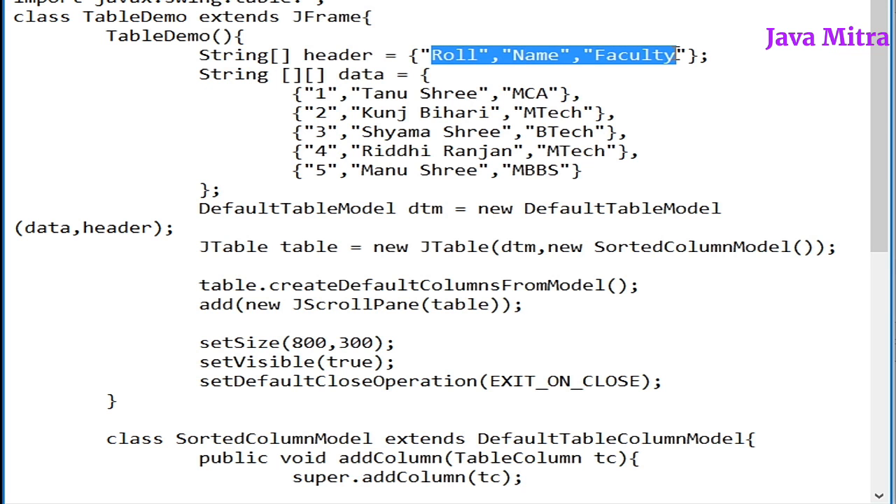
mouse_move(319, 55)
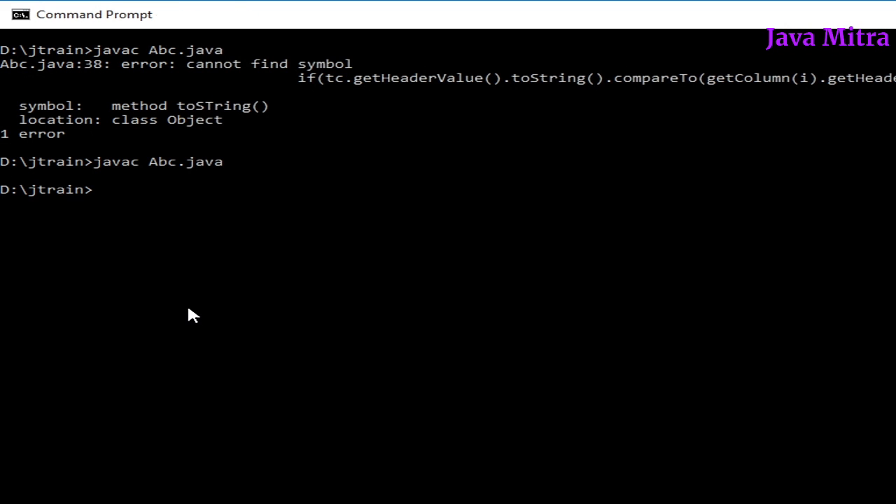
Recompile Abc.java with javac and run java TableDemo
type("ja")
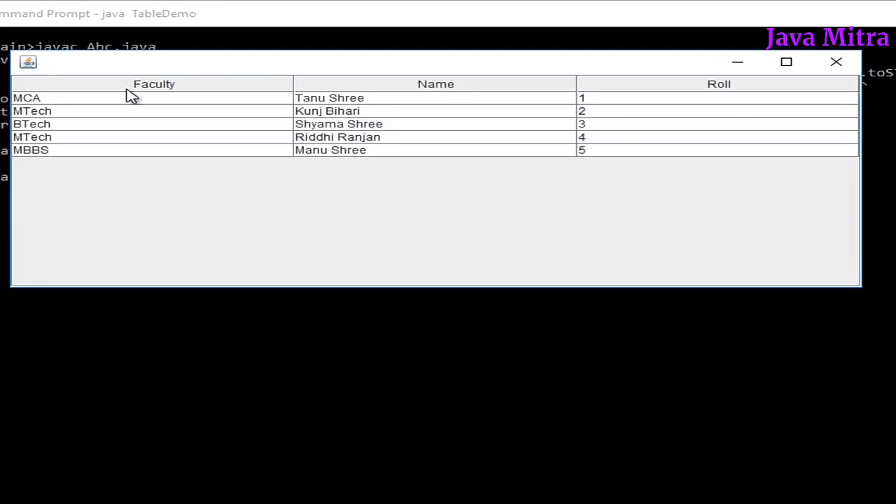
mouse_move(385, 91)
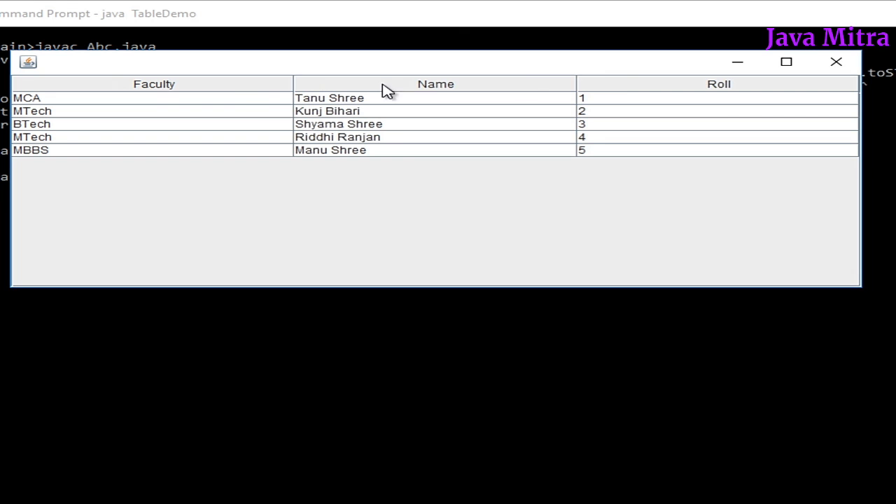
mouse_move(189, 98)
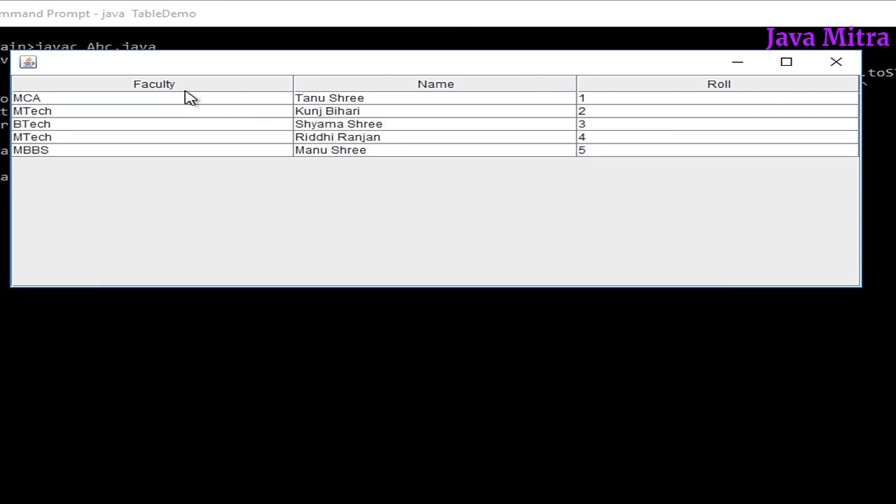
mouse_move(762, 95)
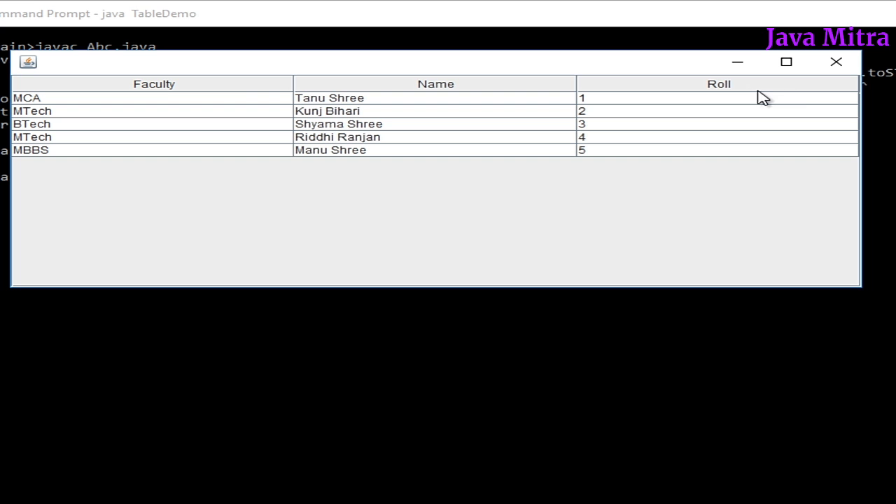
mouse_move(248, 132)
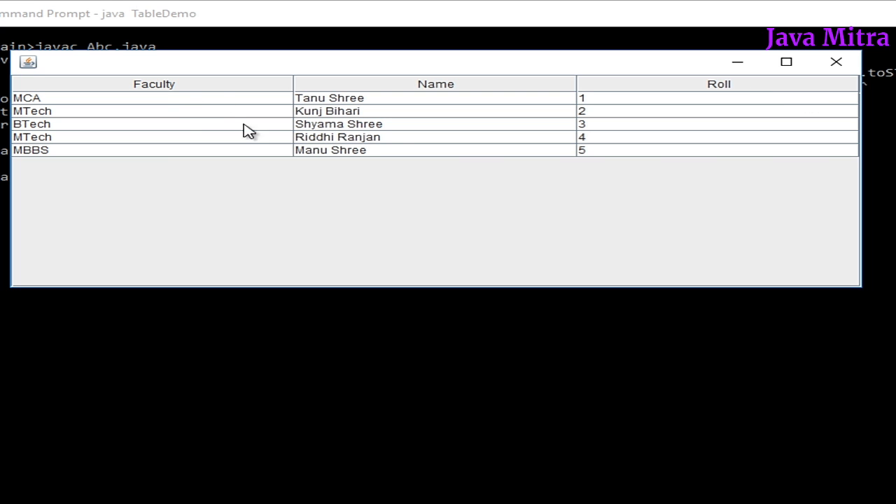
mouse_move(212, 149)
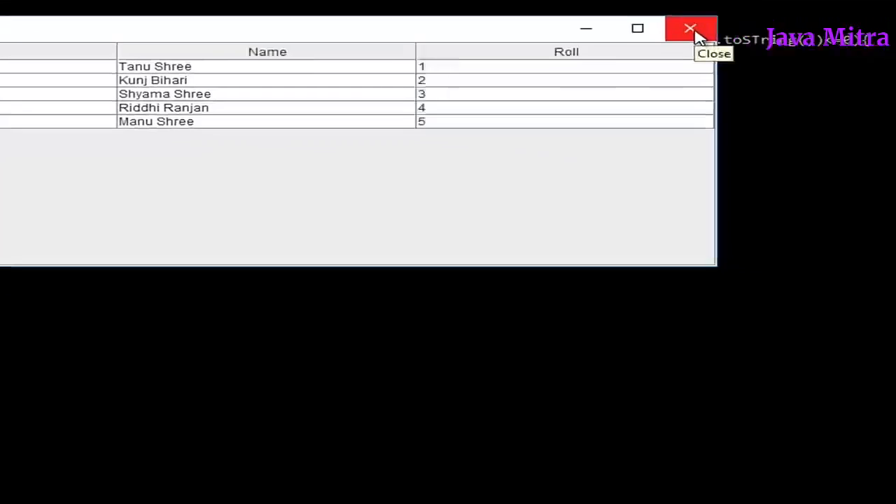
Close the TableDemo window after checking the columns read Faculty, Name, Roll
left_click(685, 27)
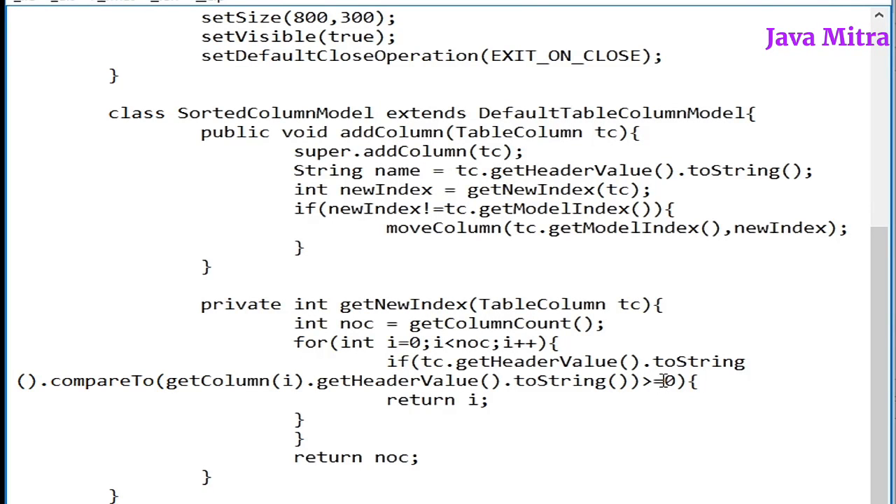
Change getNewIndex's comparison to >= 0 for reverse order and rerun java TableDemo
double_click(652, 382)
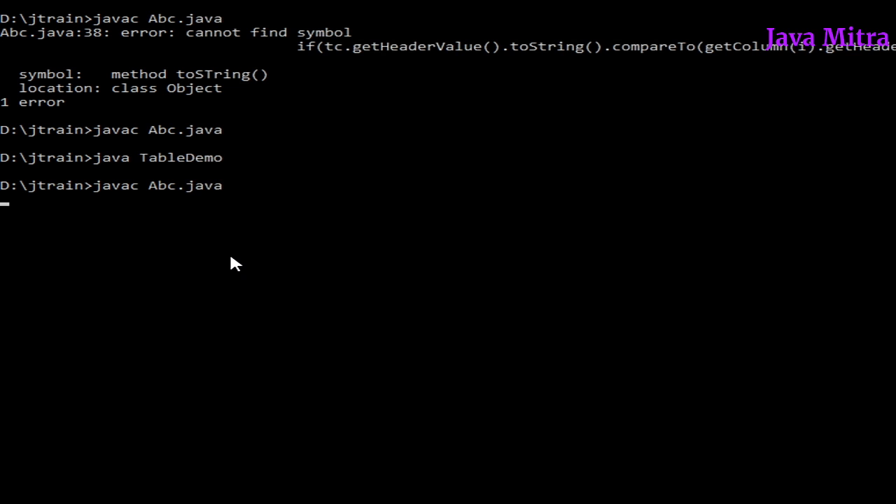
type("java TableDemo")
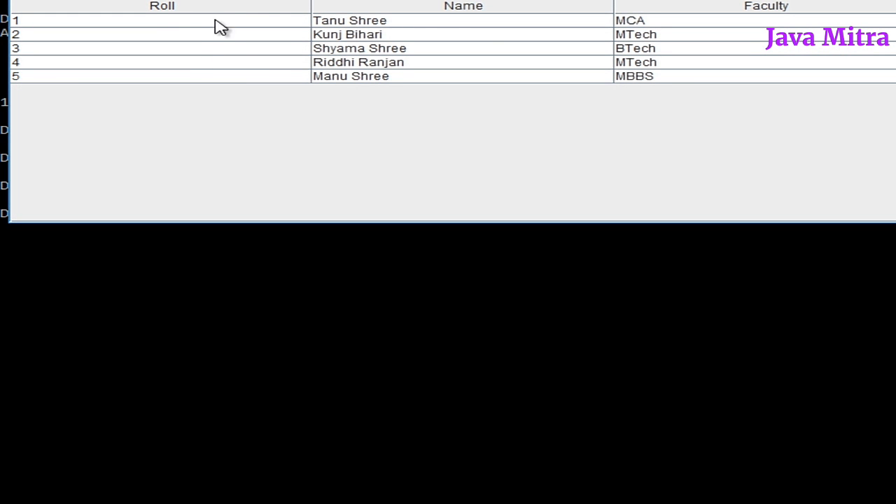
mouse_move(732, 8)
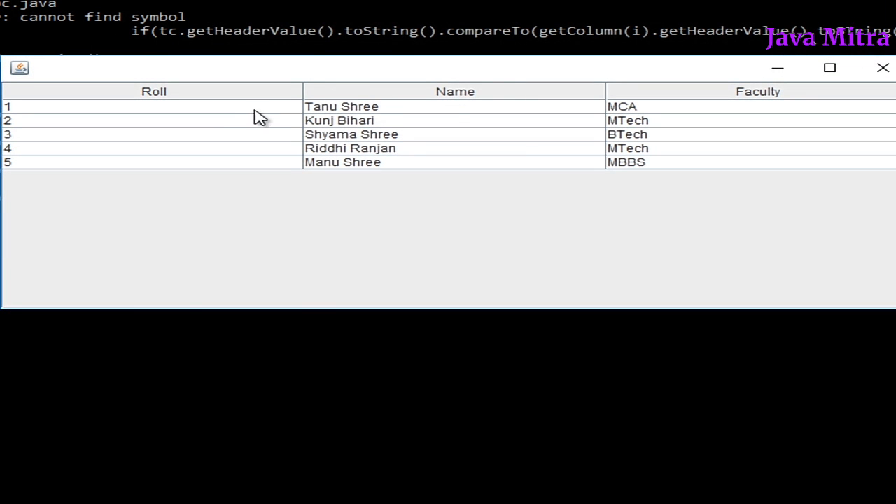
mouse_move(720, 107)
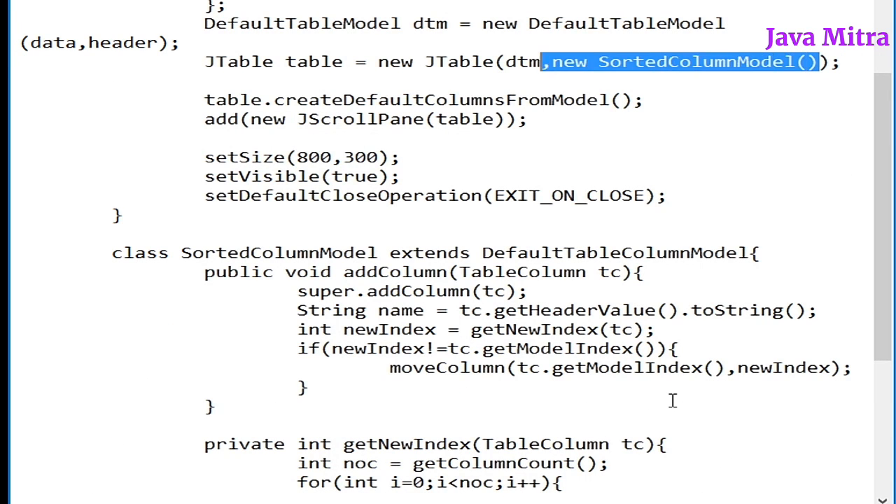
left_click_drag(544, 62, 505, 62)
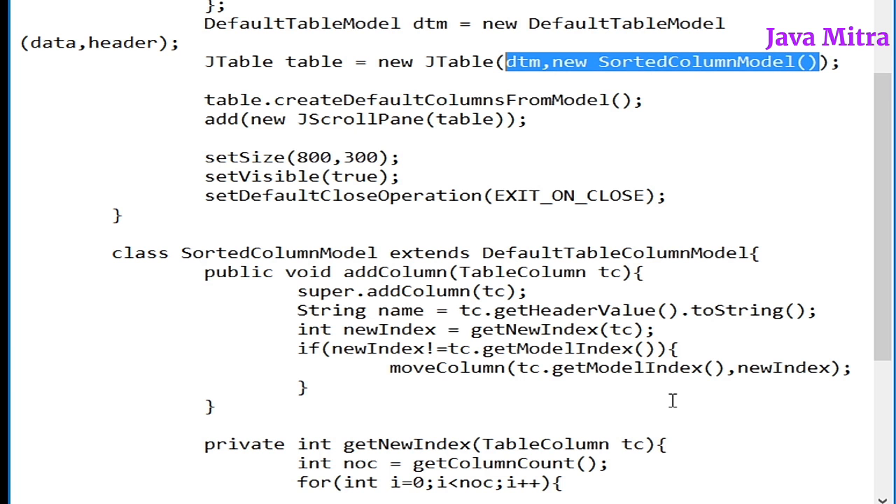